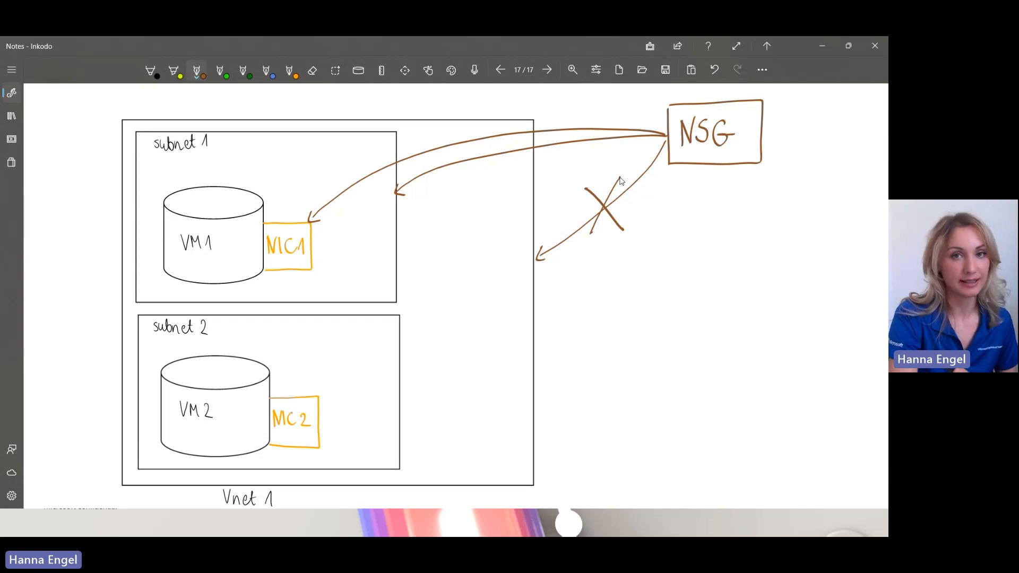
Erase the X-marked arrow from NSG to Vnet 1 in the Inkodo diagram
click(312, 70)
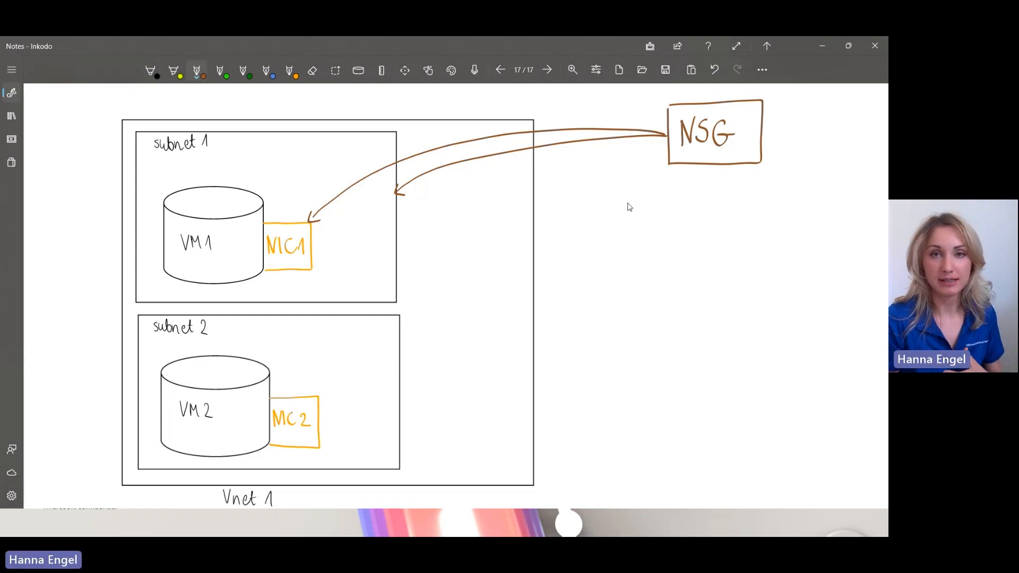
mouse_move(668, 167)
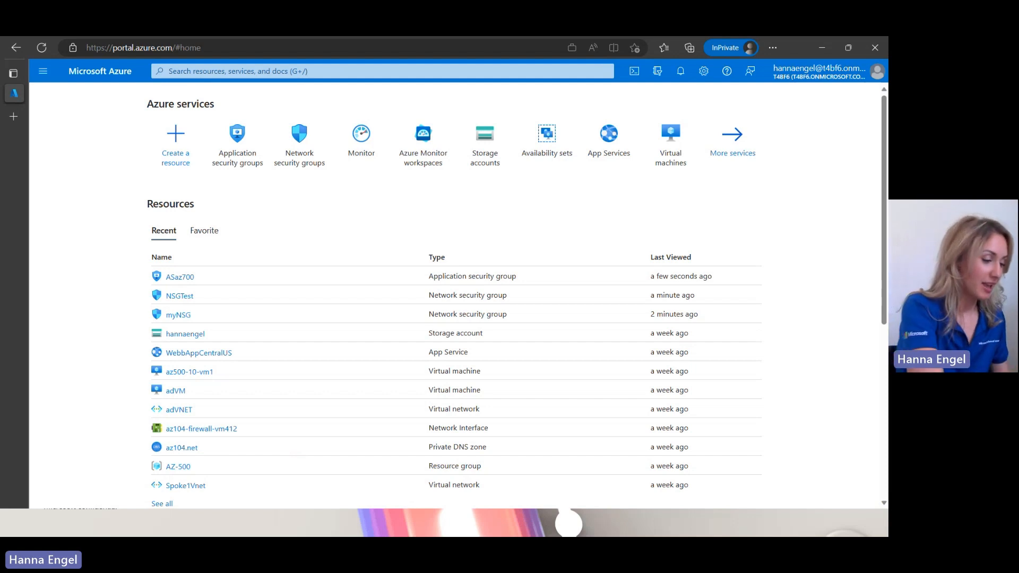
From the resource search, go to Network security groups and load the NSGTest overview
click(380, 71)
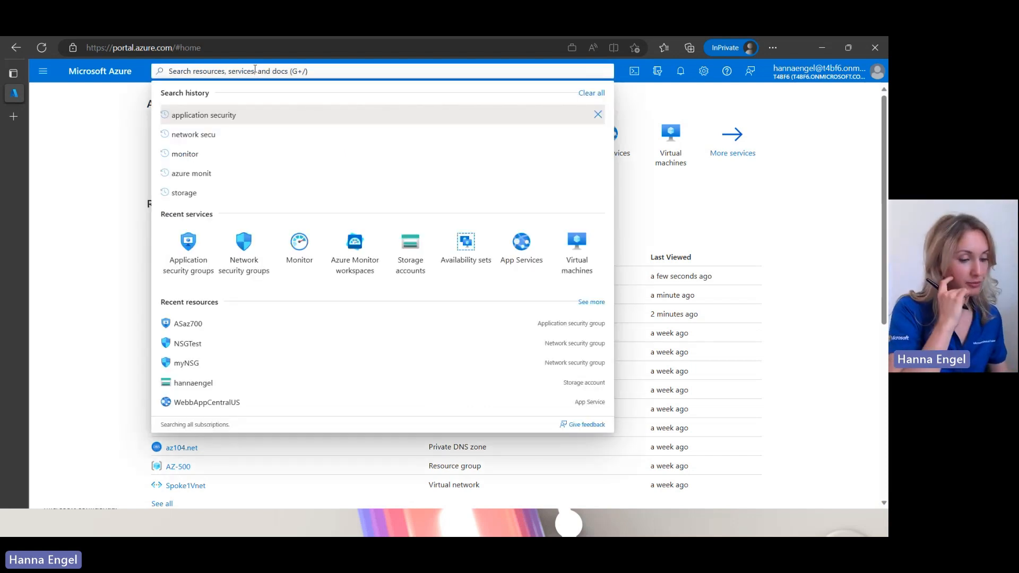
click(772, 48)
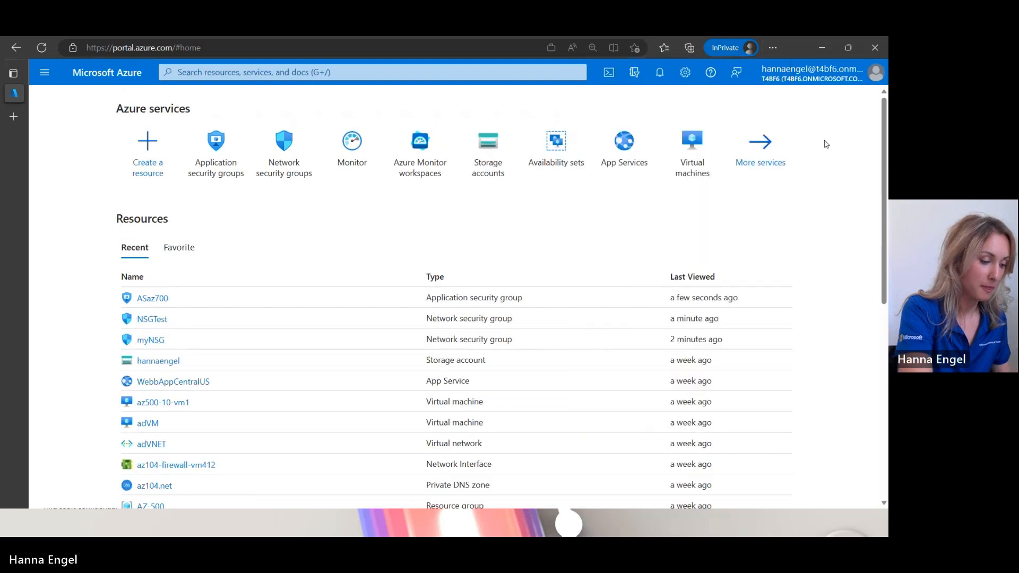
click(370, 72)
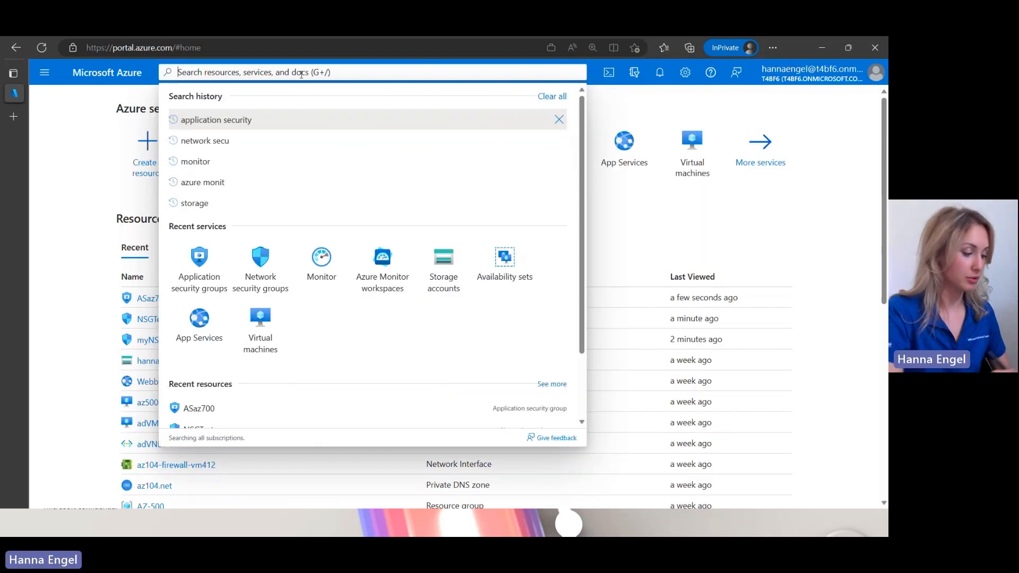
click(260, 269)
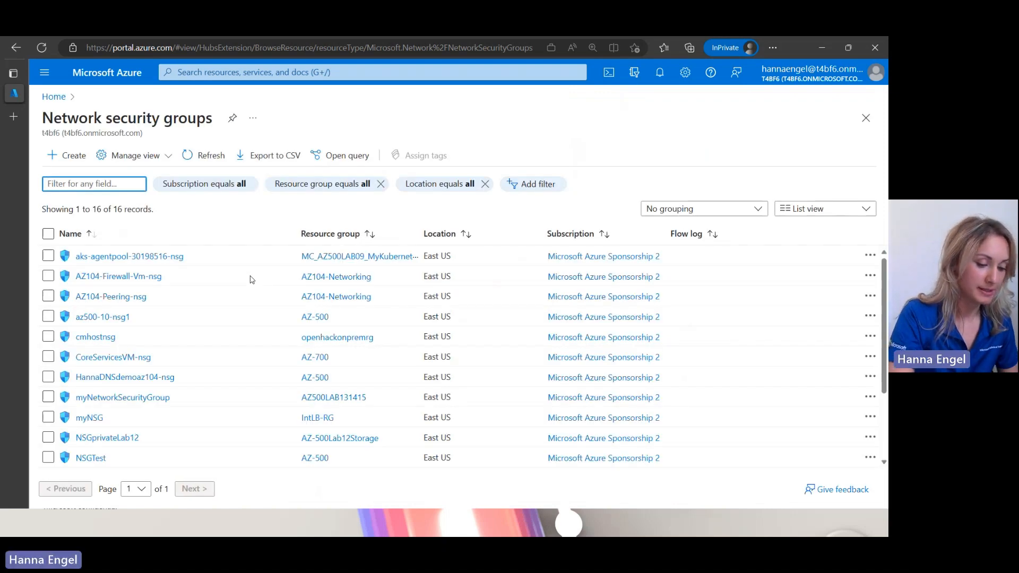
scroll(down, 3)
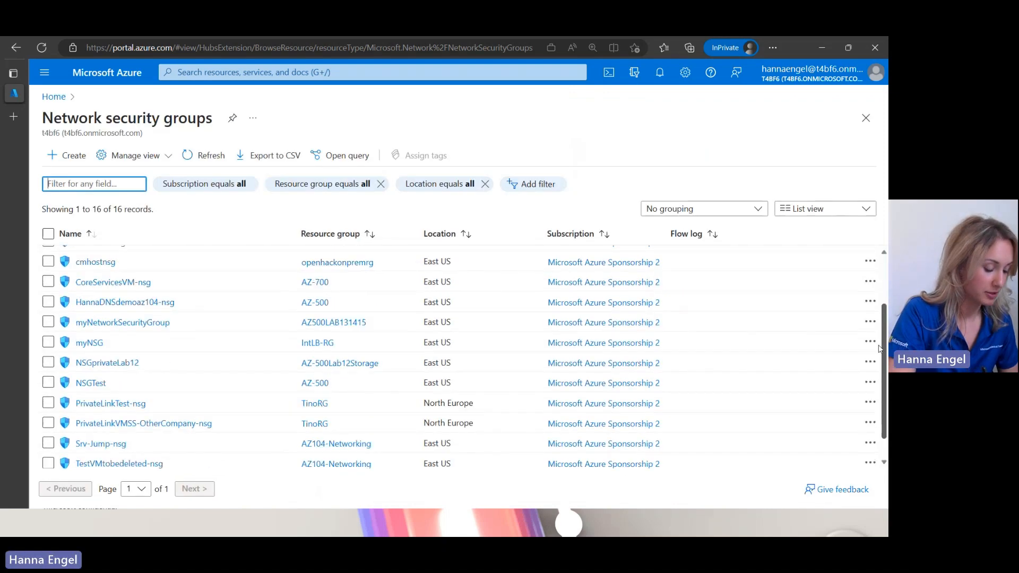
scroll(down, 3)
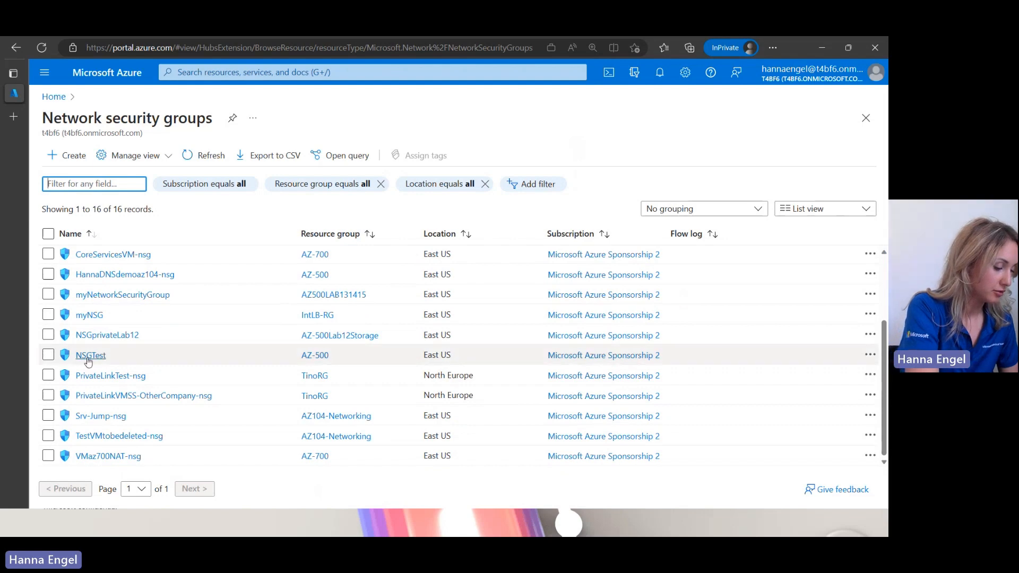
click(90, 354)
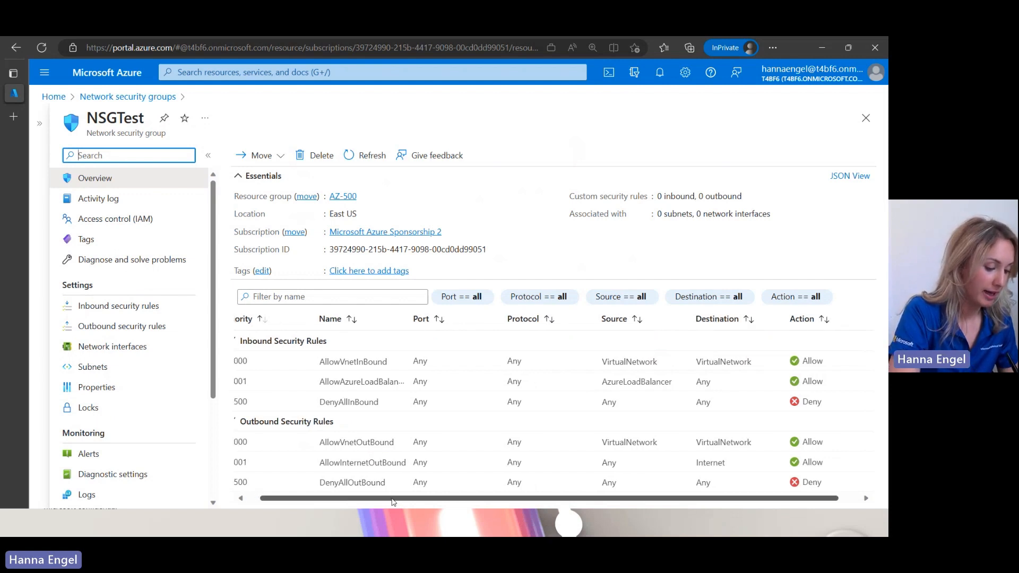
scroll(left, 3)
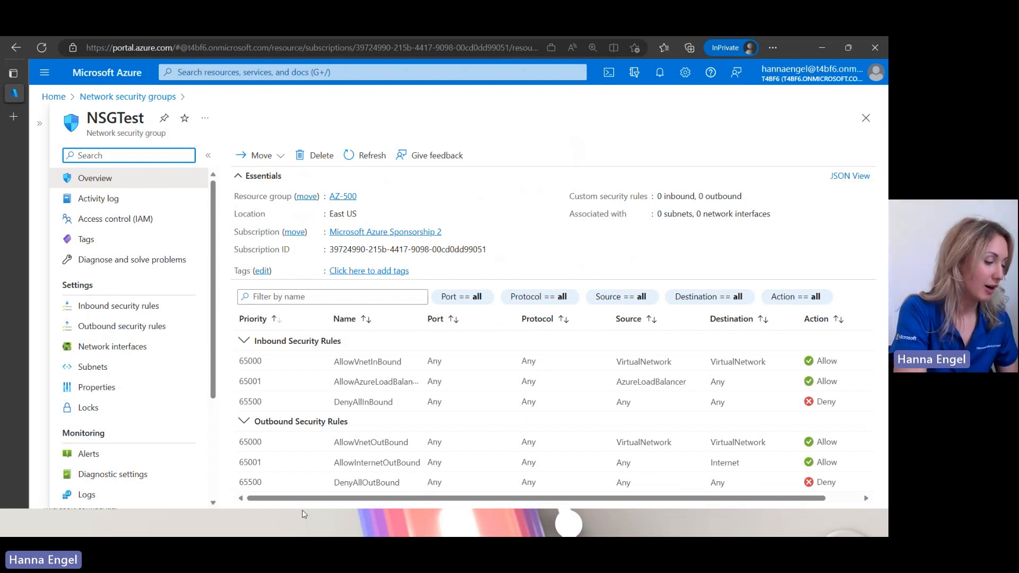
Review NSGTest's network interfaces and then its associated subnets
click(112, 346)
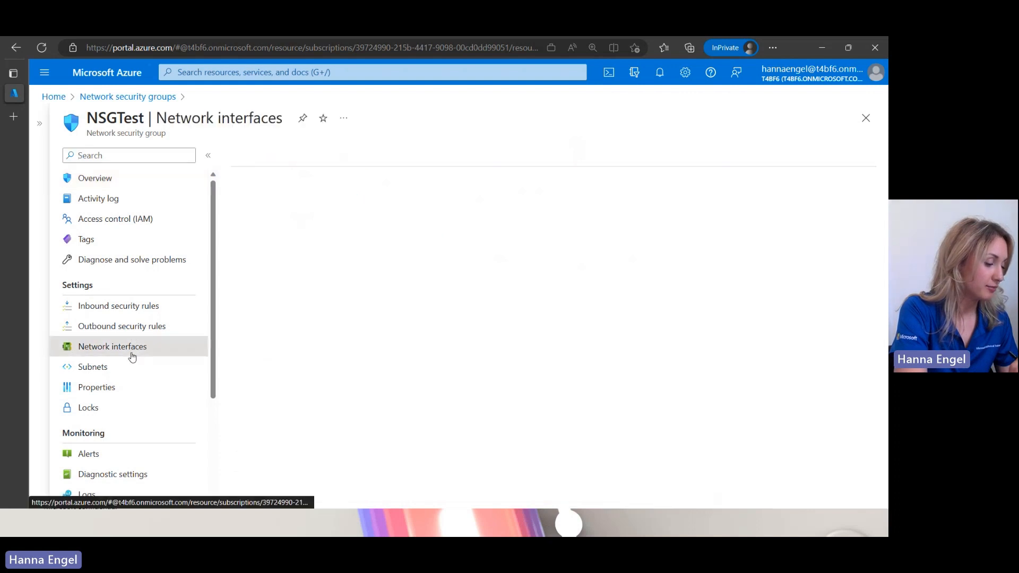
click(111, 346)
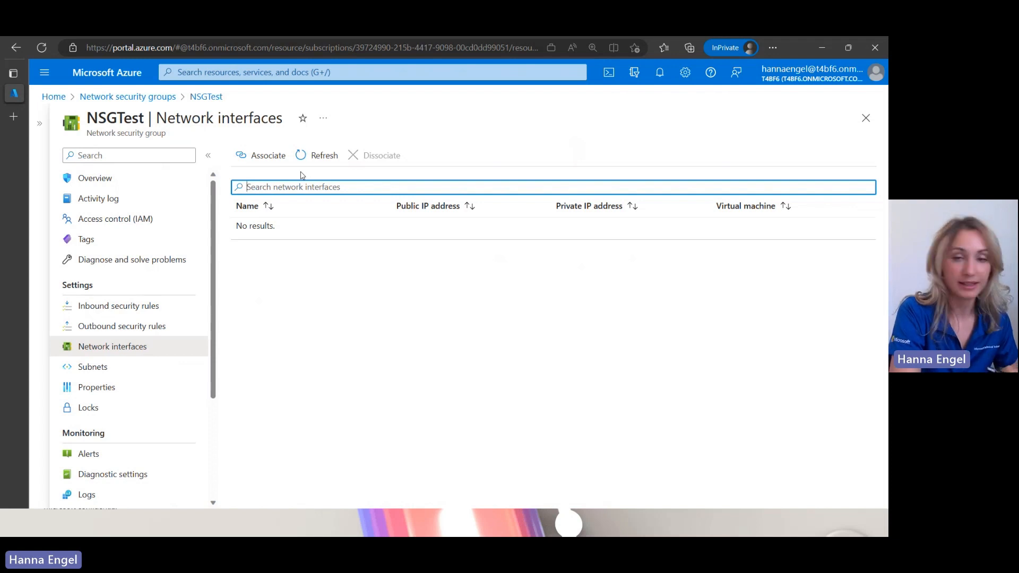
mouse_move(93, 366)
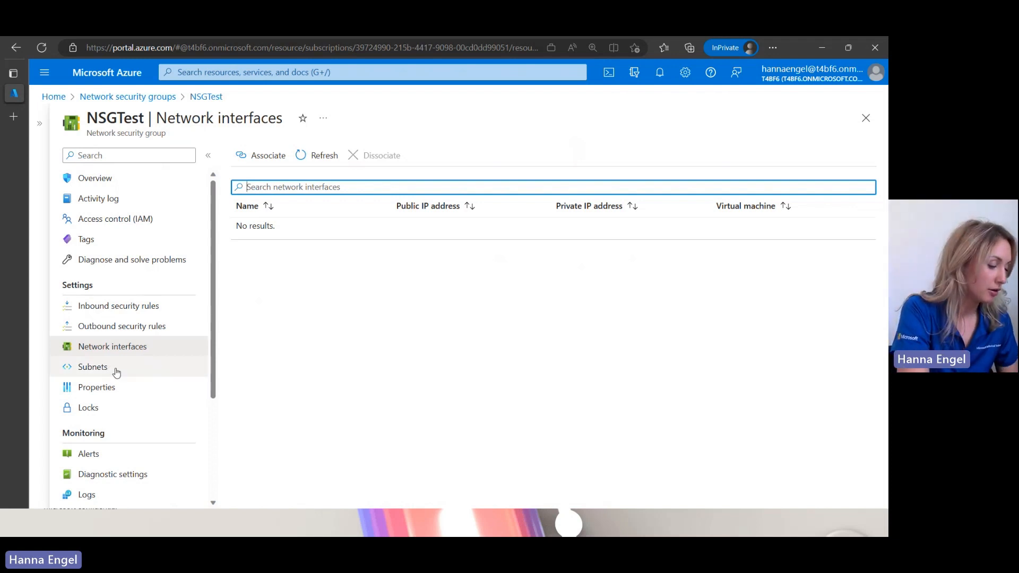
click(93, 367)
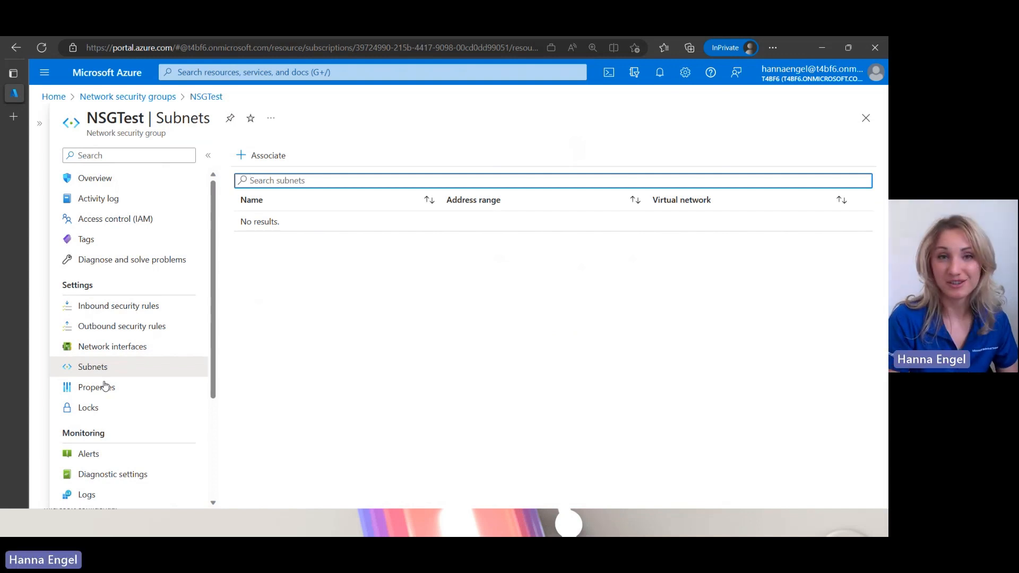
Associate NSGTest with adSubnet in adVNET and show its inbound security rules
click(264, 155)
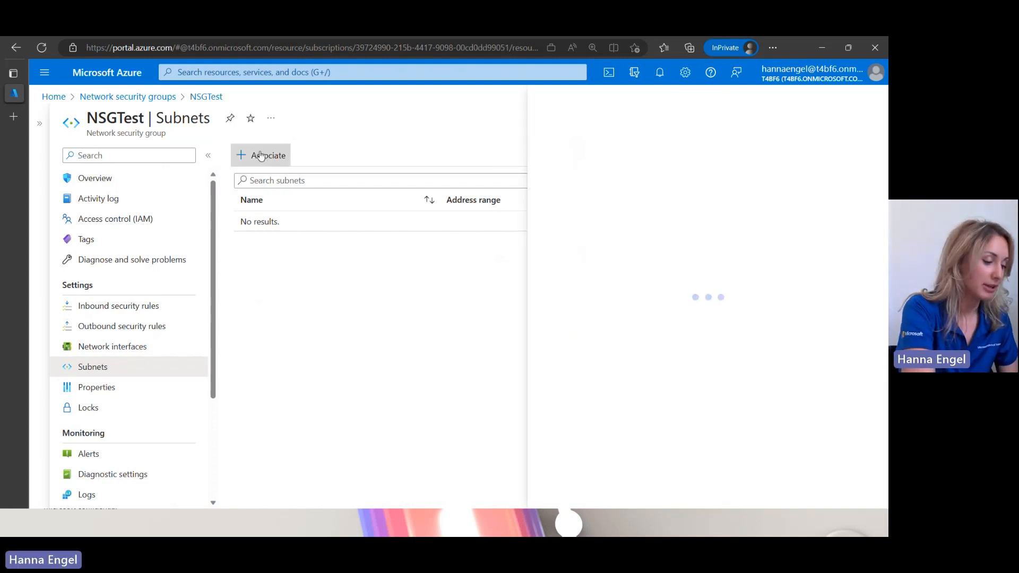
click(261, 155)
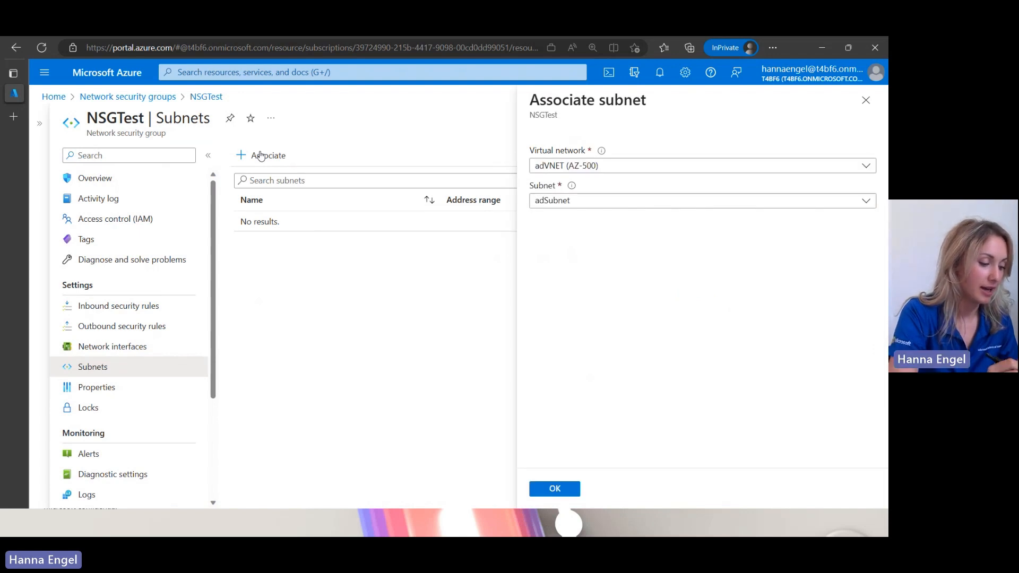
mouse_move(675, 155)
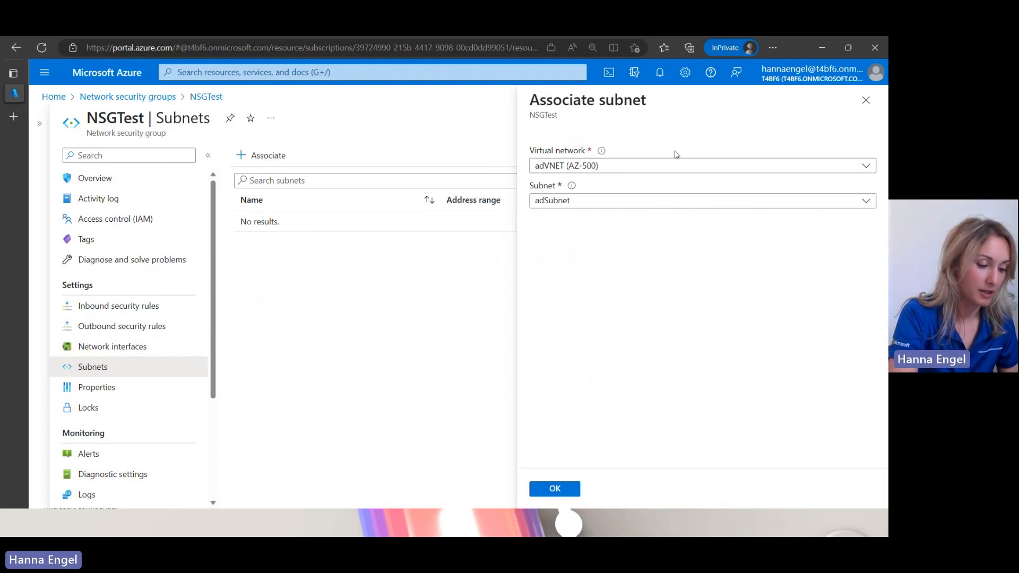
click(702, 200)
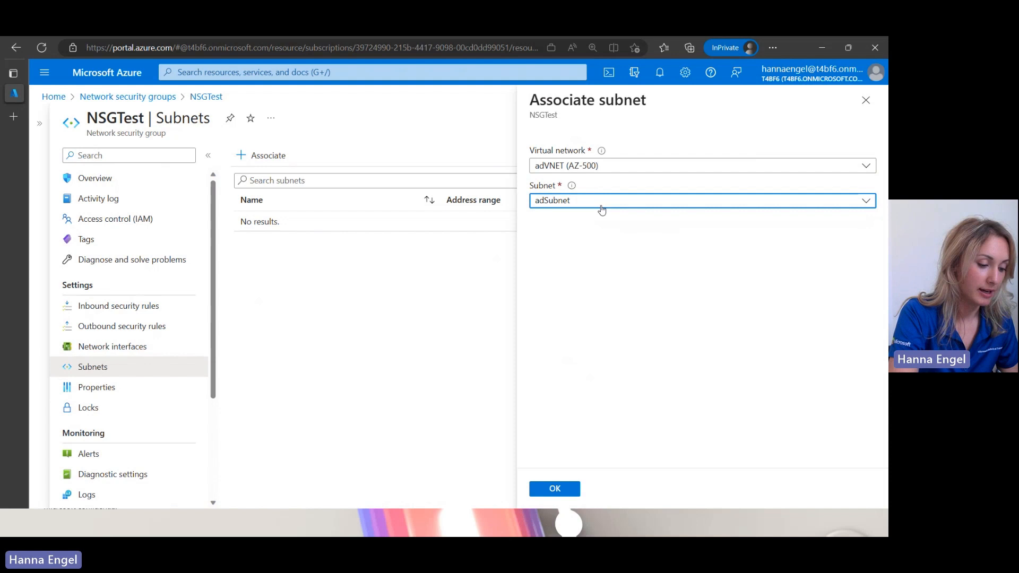
click(554, 488)
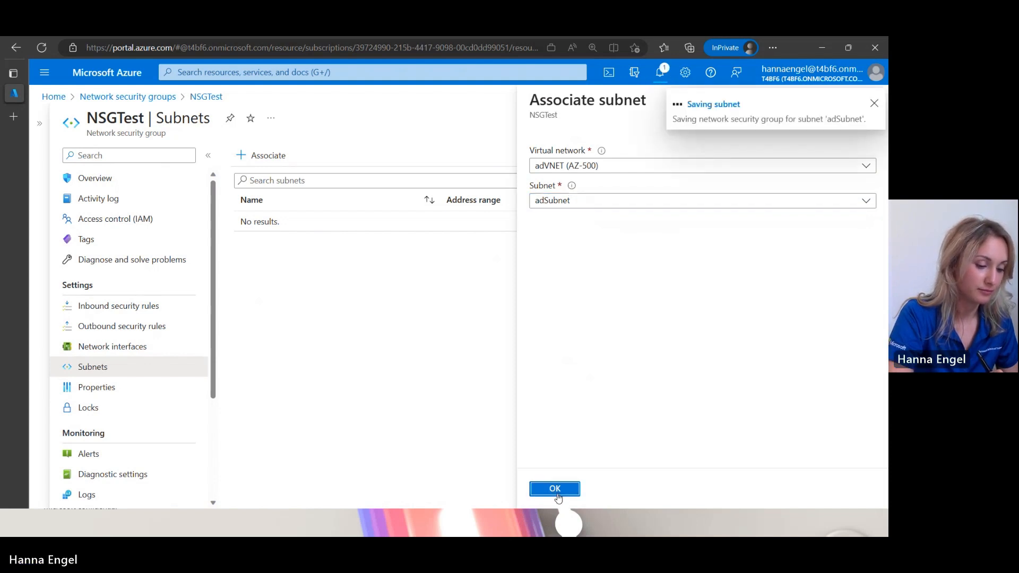
click(554, 488)
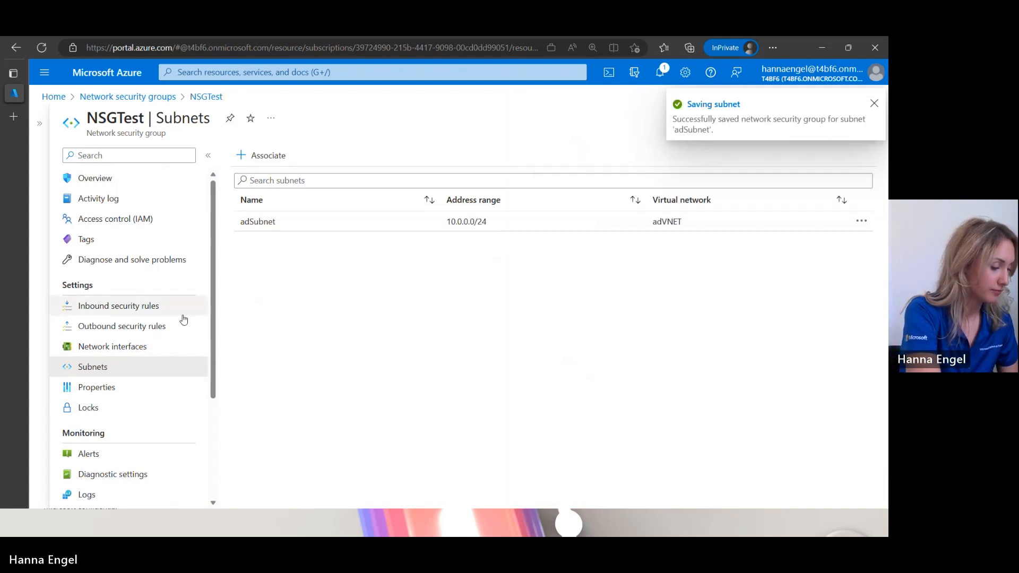
click(117, 306)
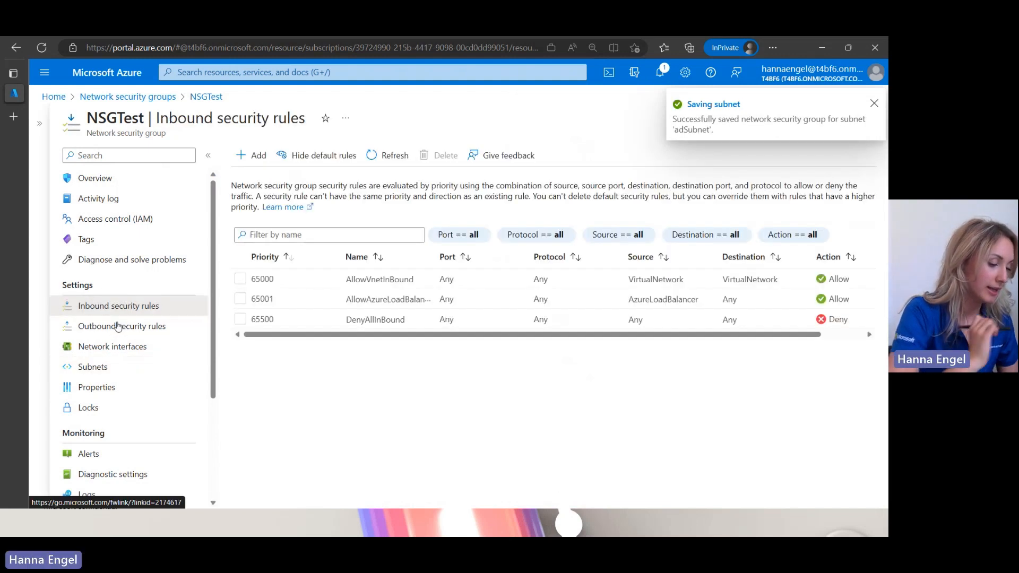
click(95, 179)
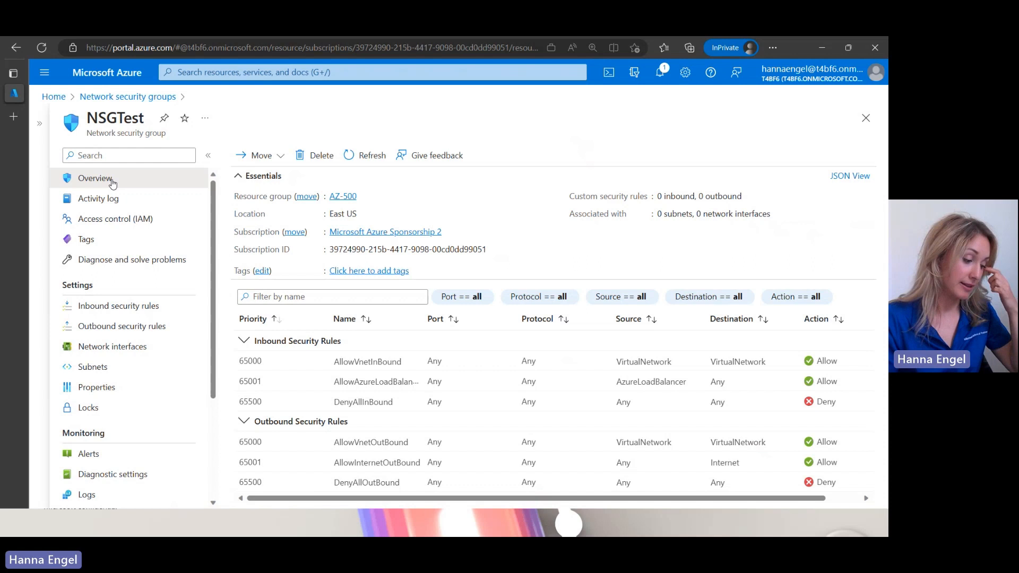
mouse_move(772, 499)
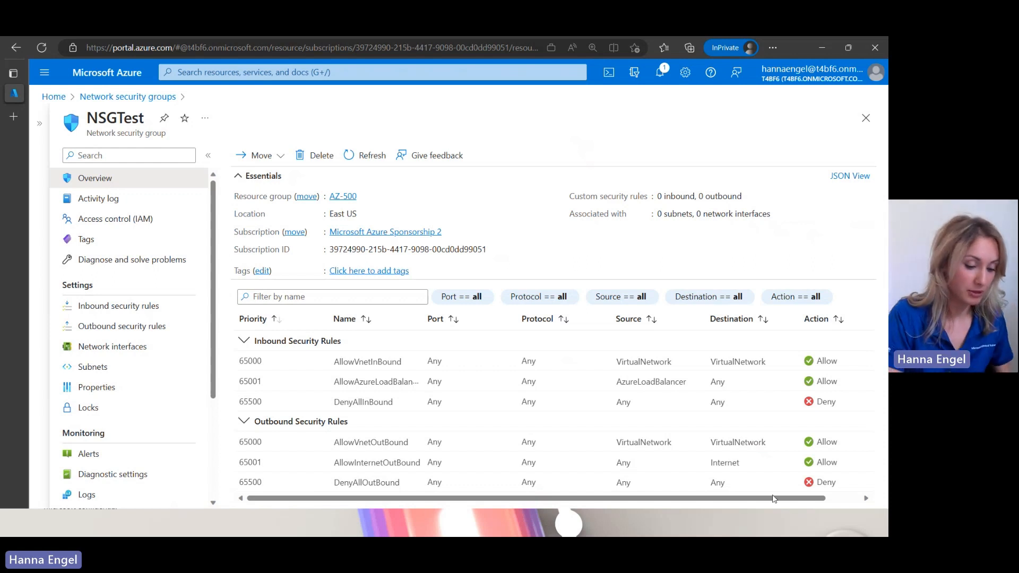
mouse_move(748, 508)
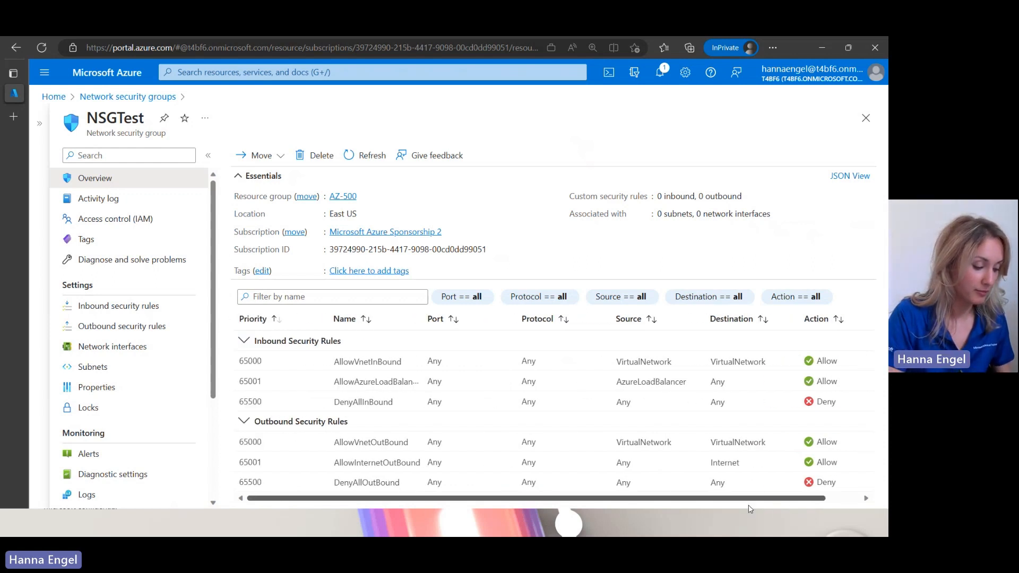
mouse_move(709, 506)
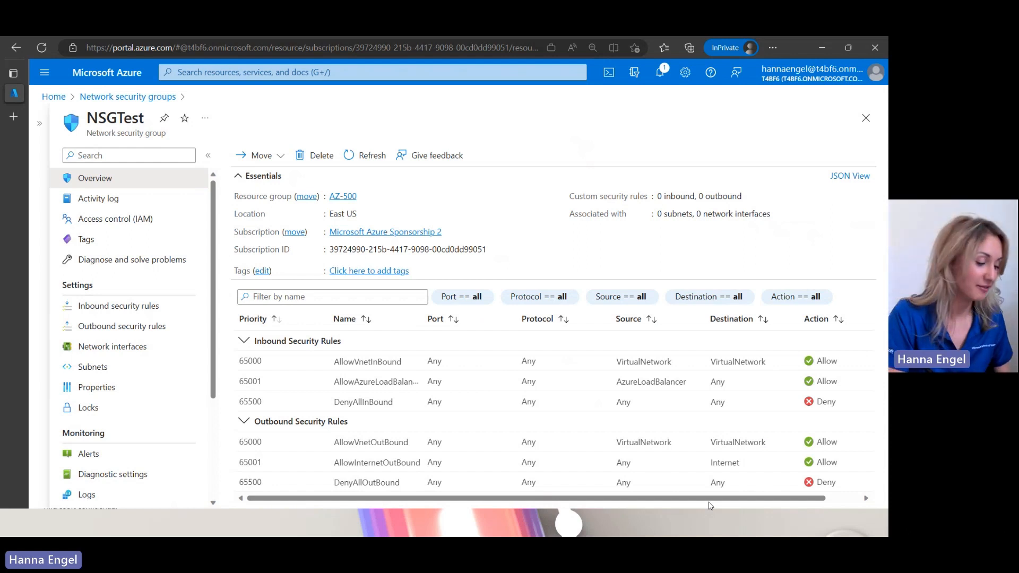
mouse_move(224, 380)
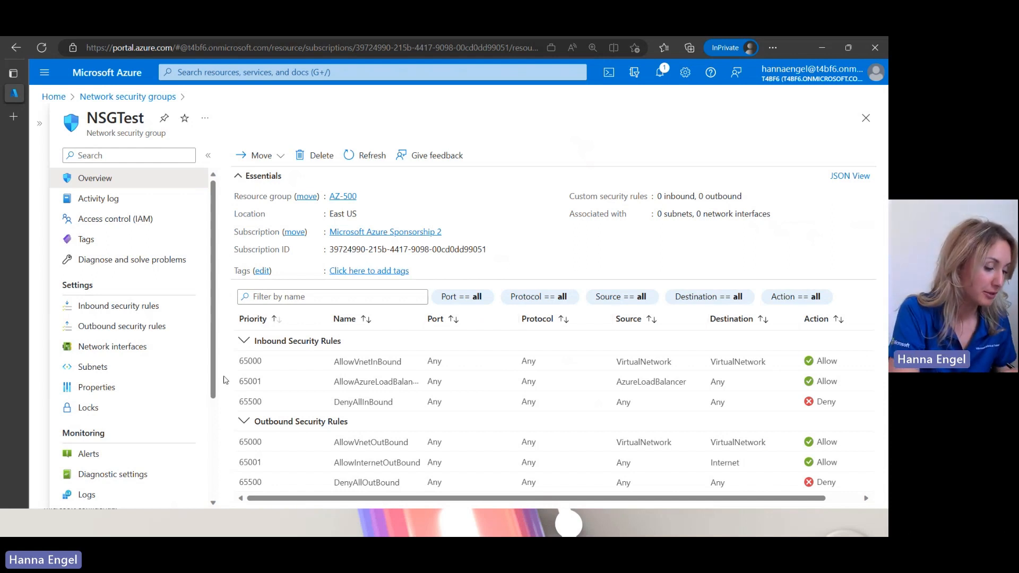
mouse_move(242, 413)
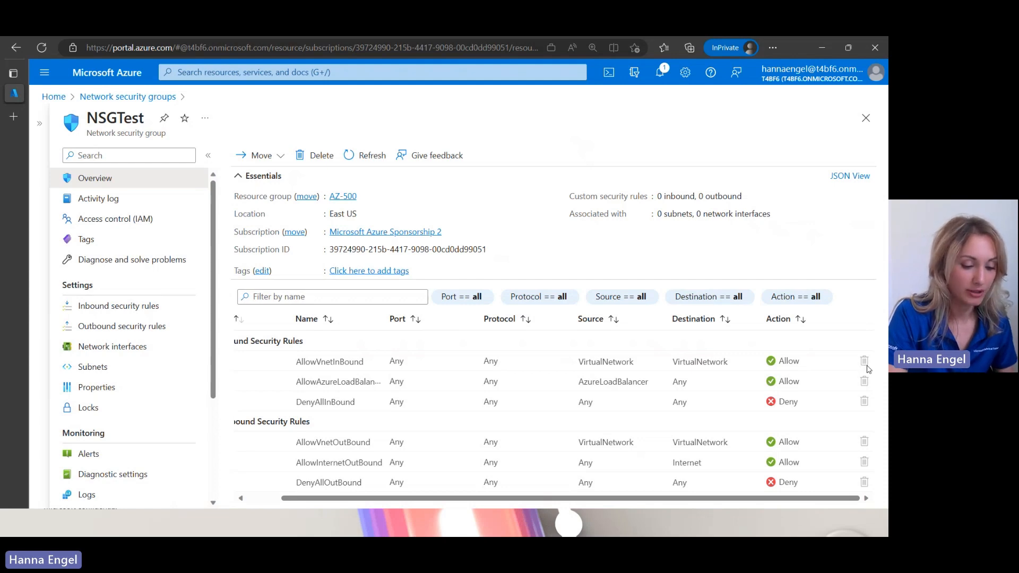
mouse_move(859, 376)
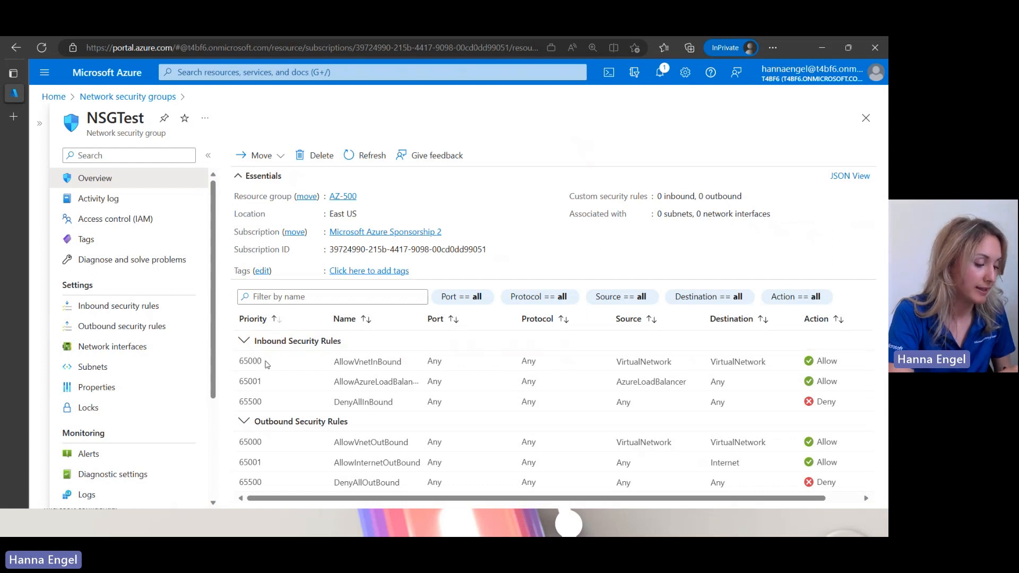
mouse_move(238, 365)
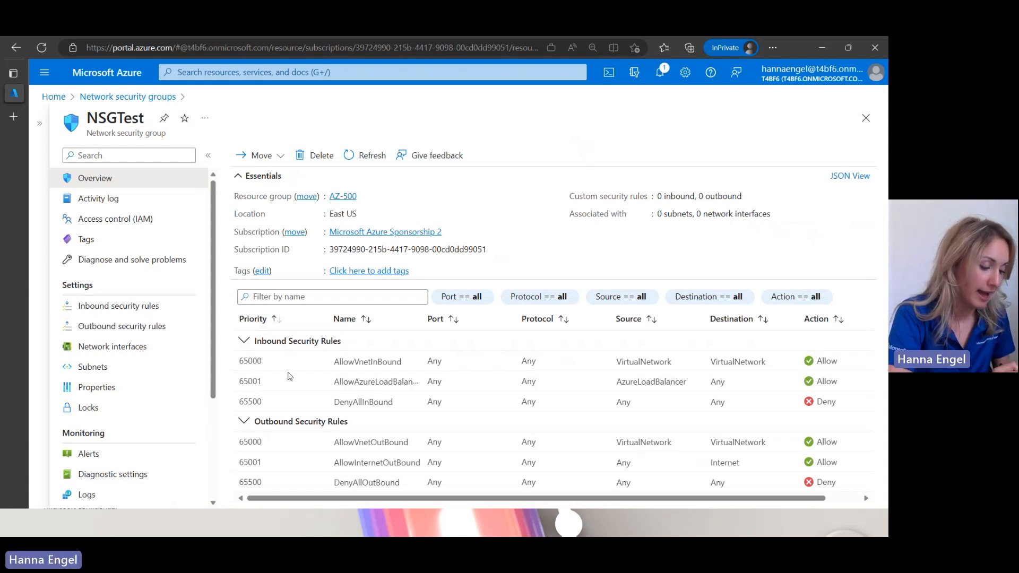
mouse_move(375, 373)
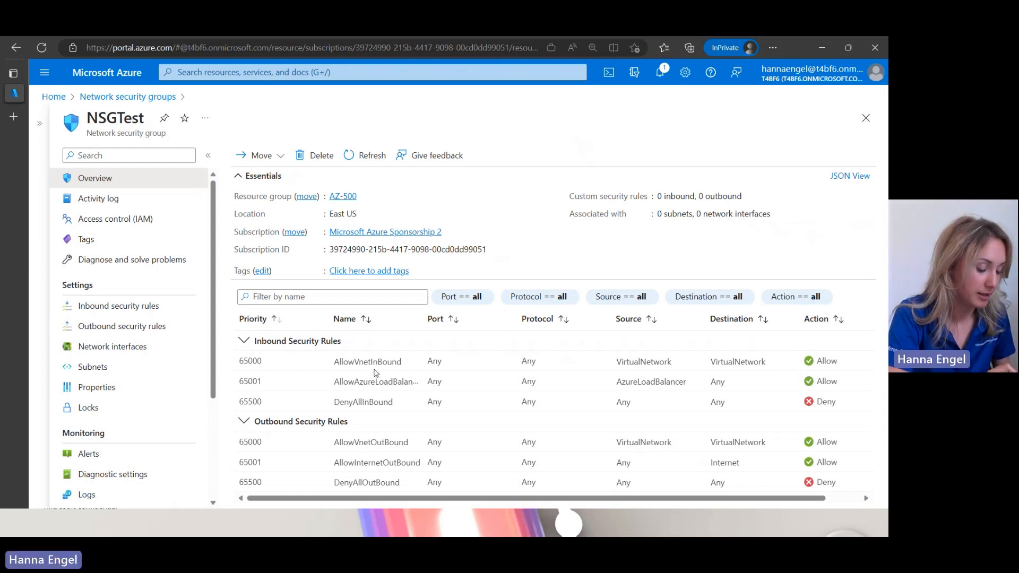
mouse_move(437, 369)
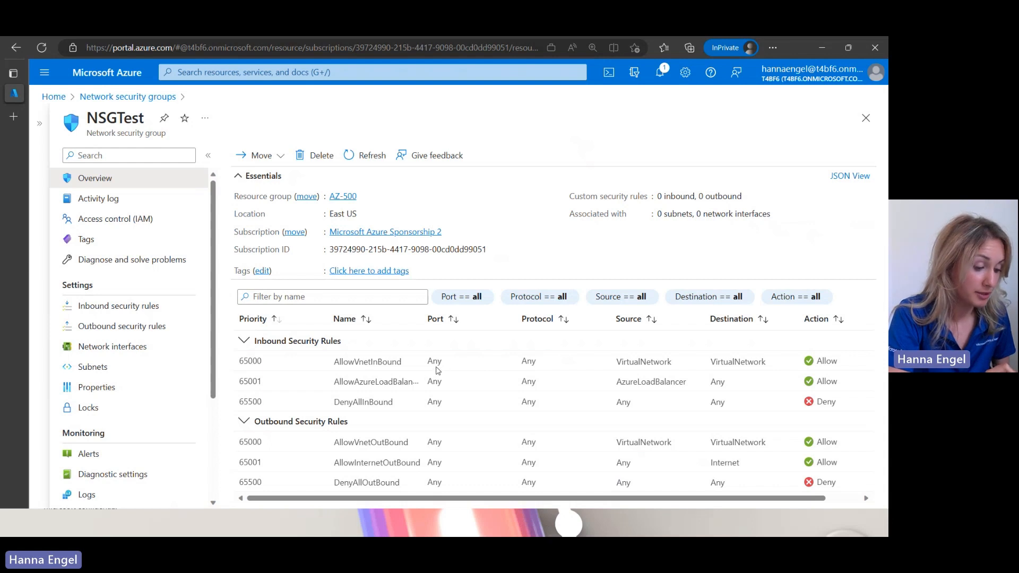
mouse_move(527, 368)
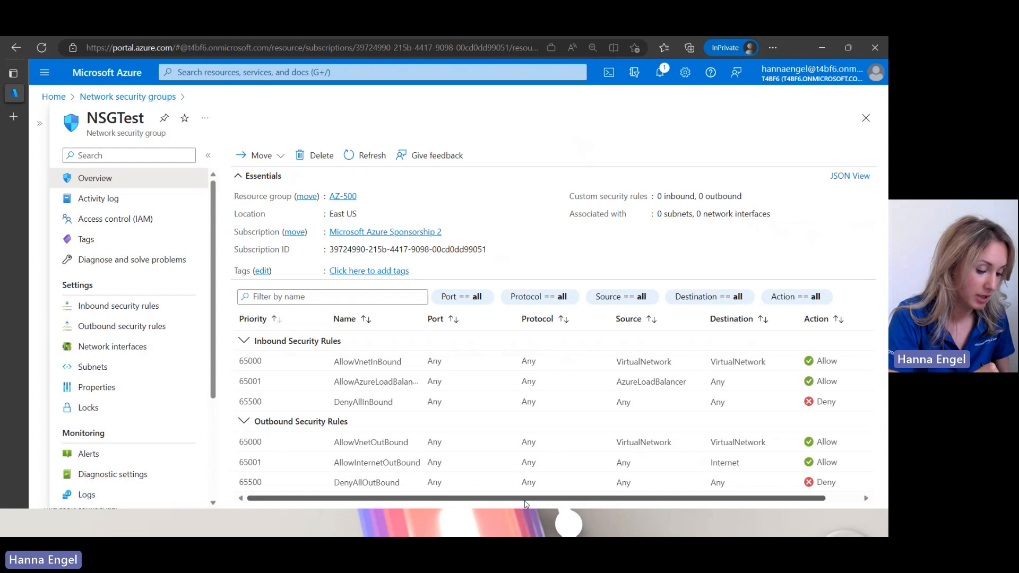
scroll(right, 3)
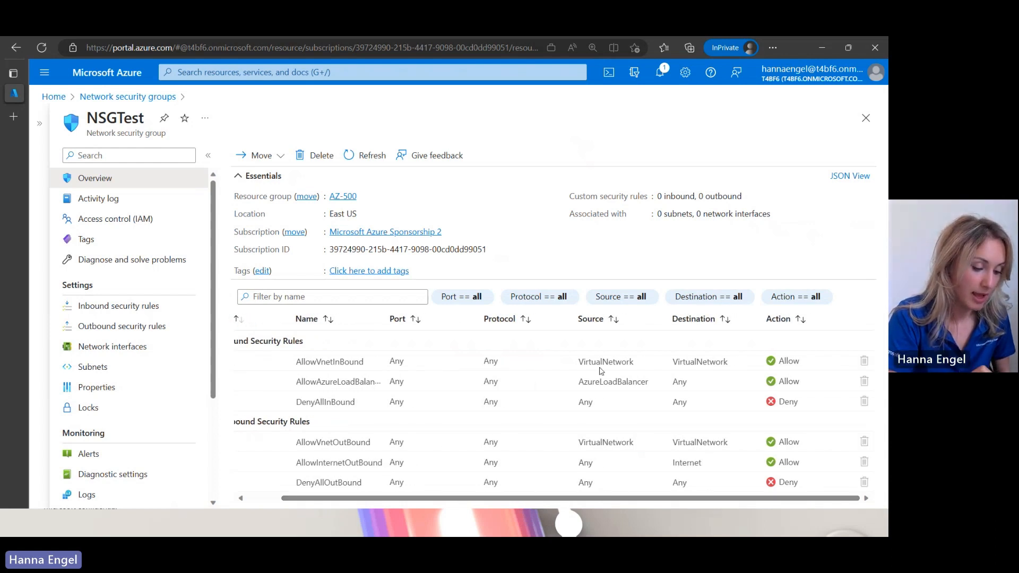
mouse_move(700, 371)
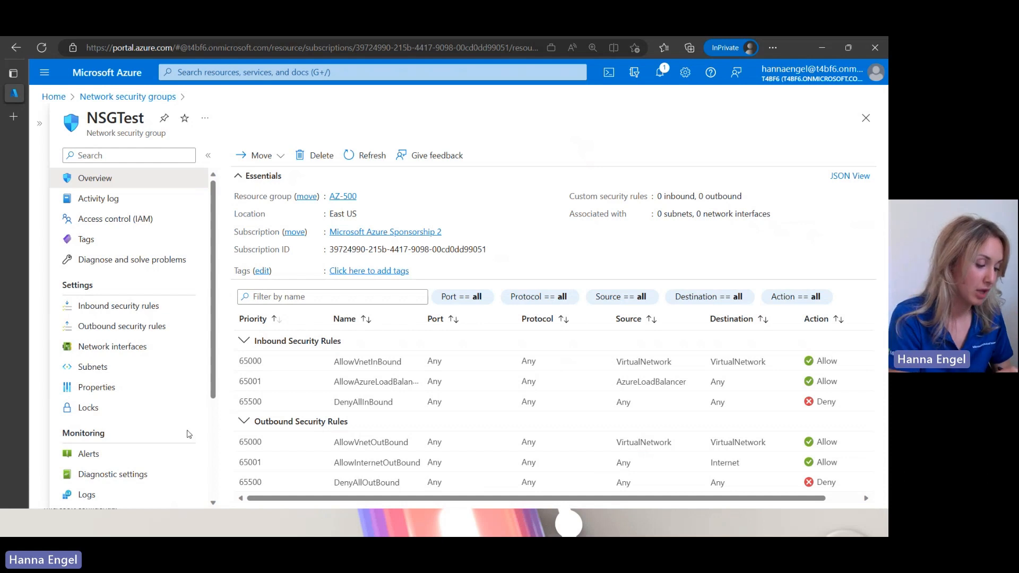
mouse_move(348, 393)
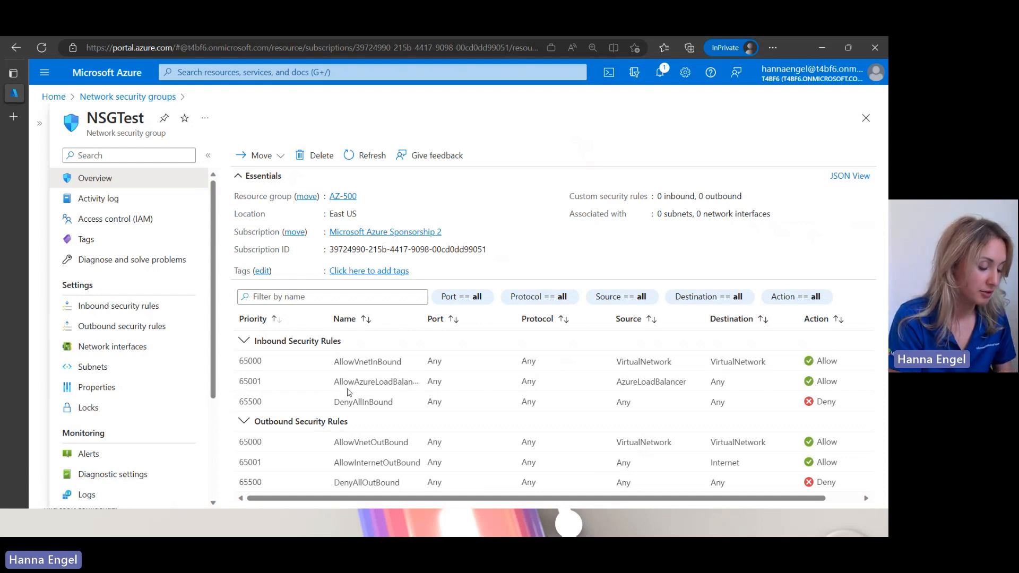
mouse_move(525, 392)
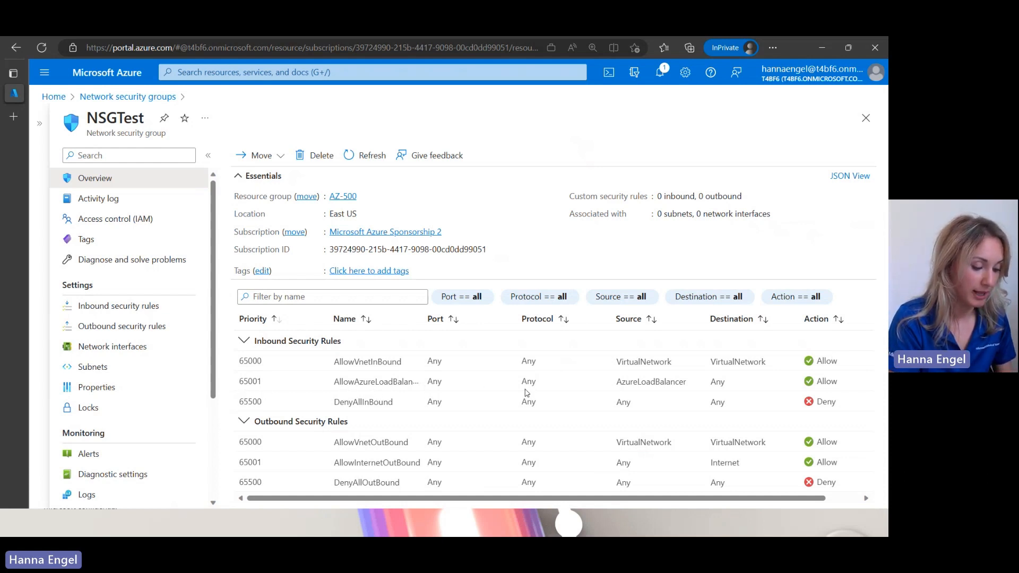
mouse_move(665, 386)
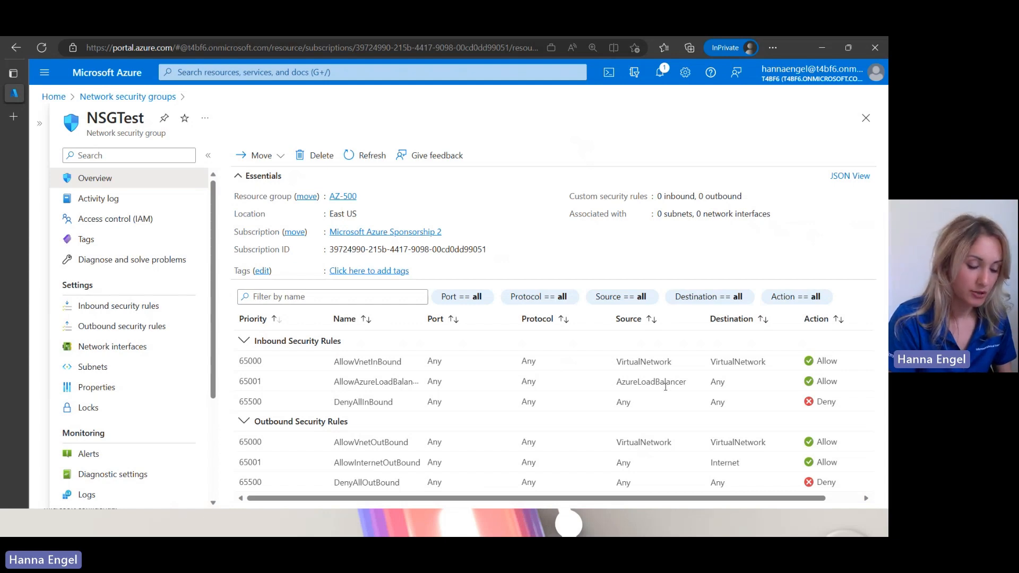
mouse_move(663, 395)
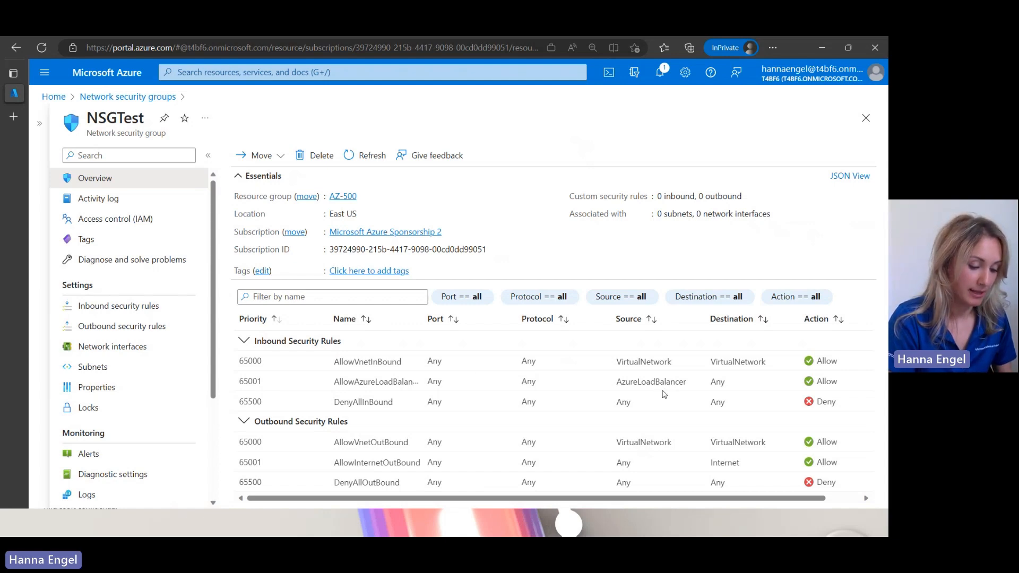
mouse_move(664, 394)
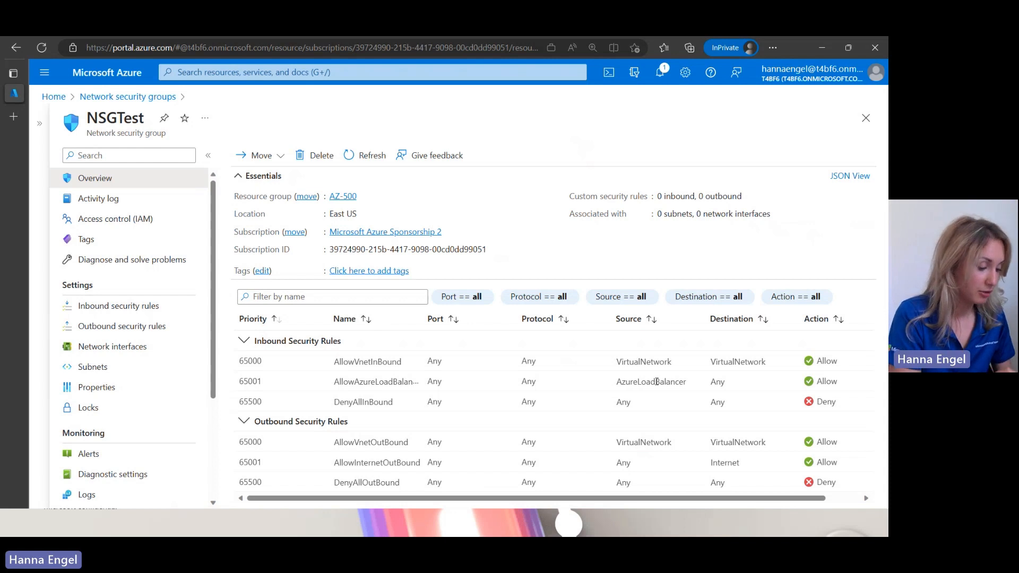
mouse_move(400, 408)
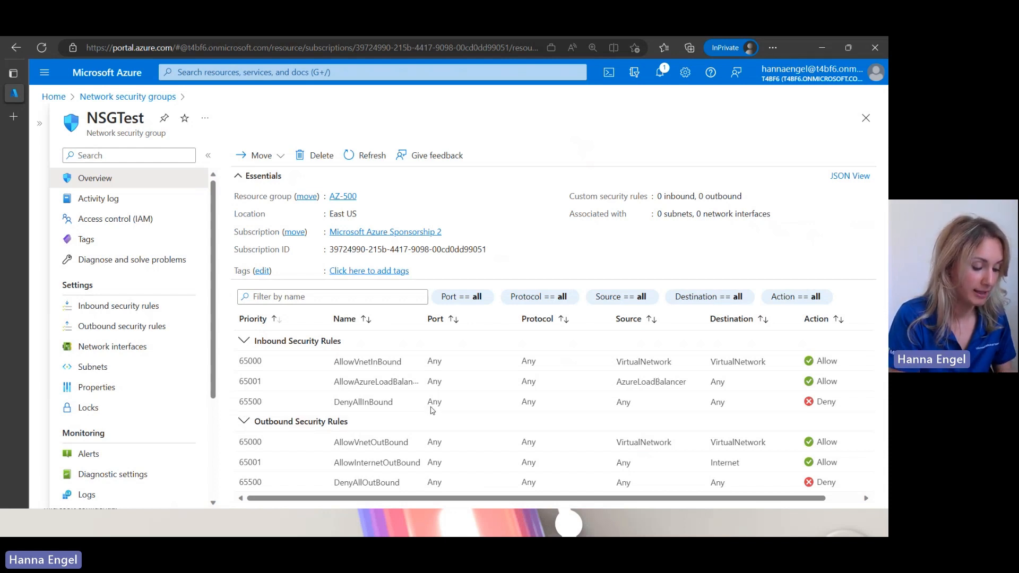
mouse_move(628, 403)
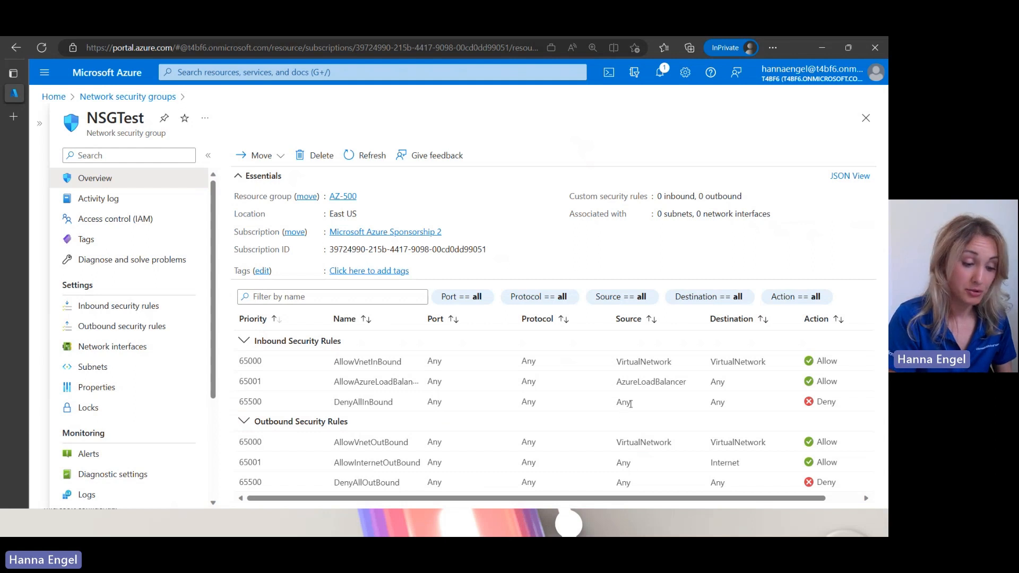
mouse_move(724, 406)
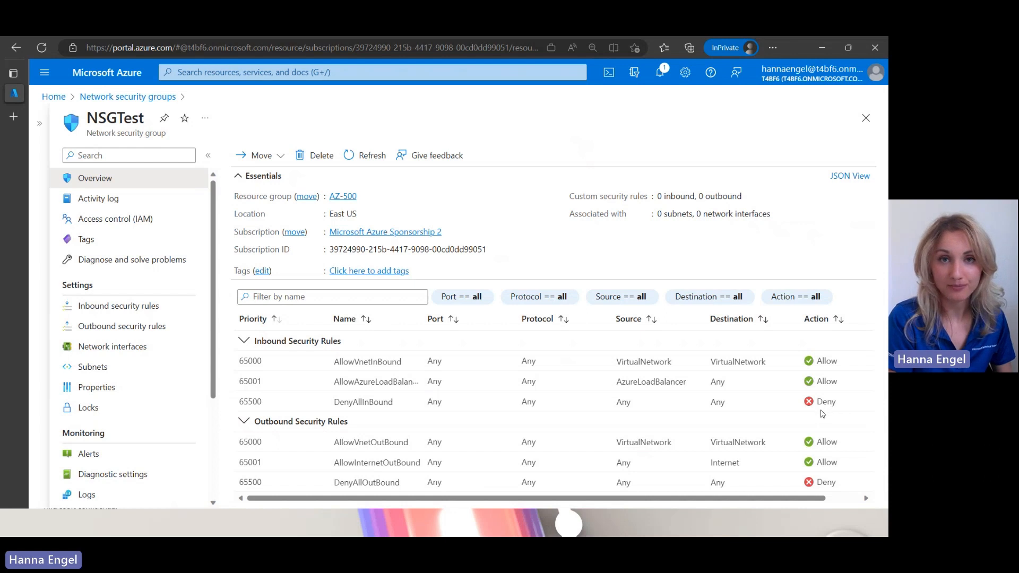
mouse_move(816, 404)
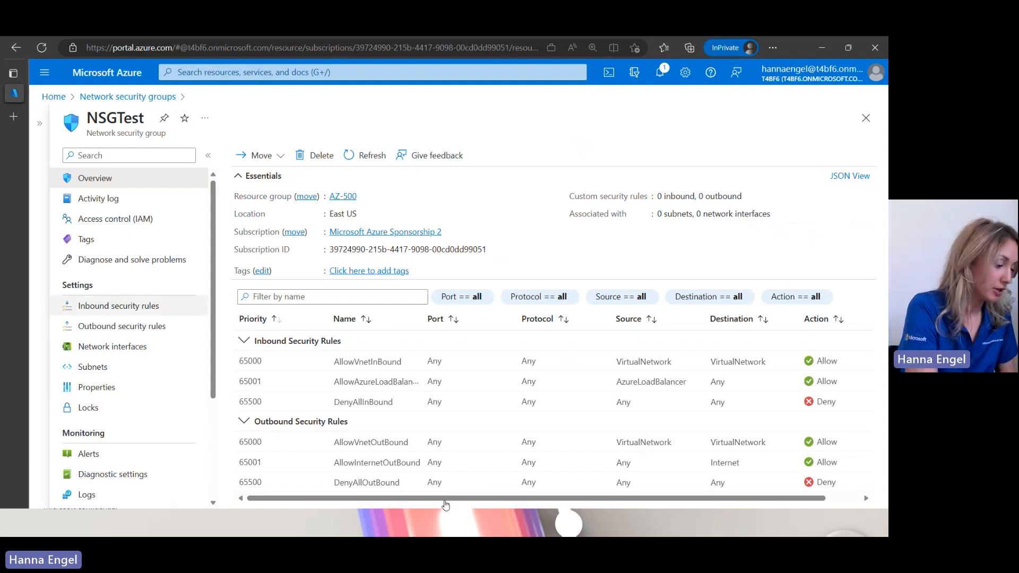
Start a new NSGTest inbound rule with destination type Application security group
click(118, 305)
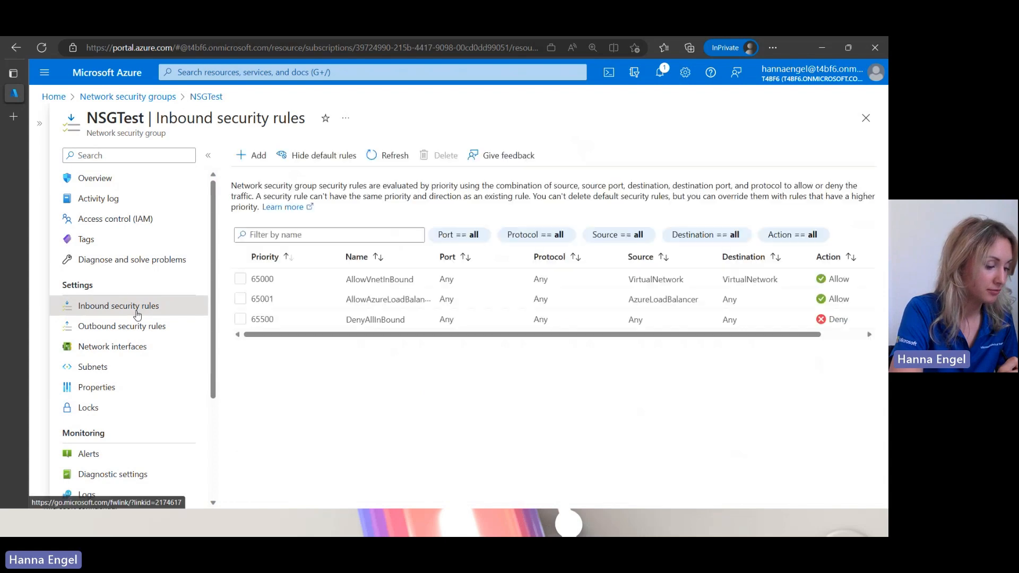
click(253, 155)
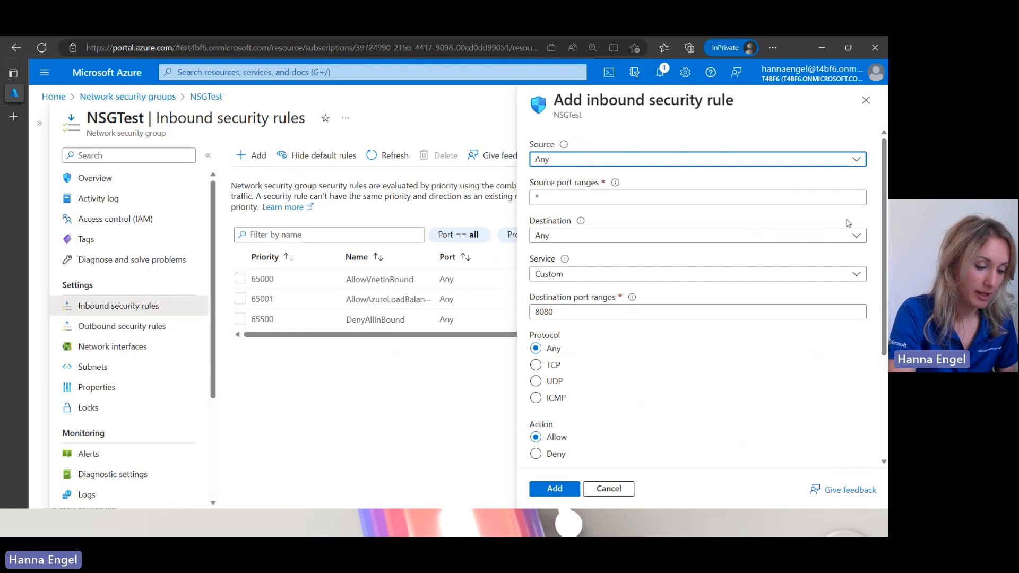
click(696, 236)
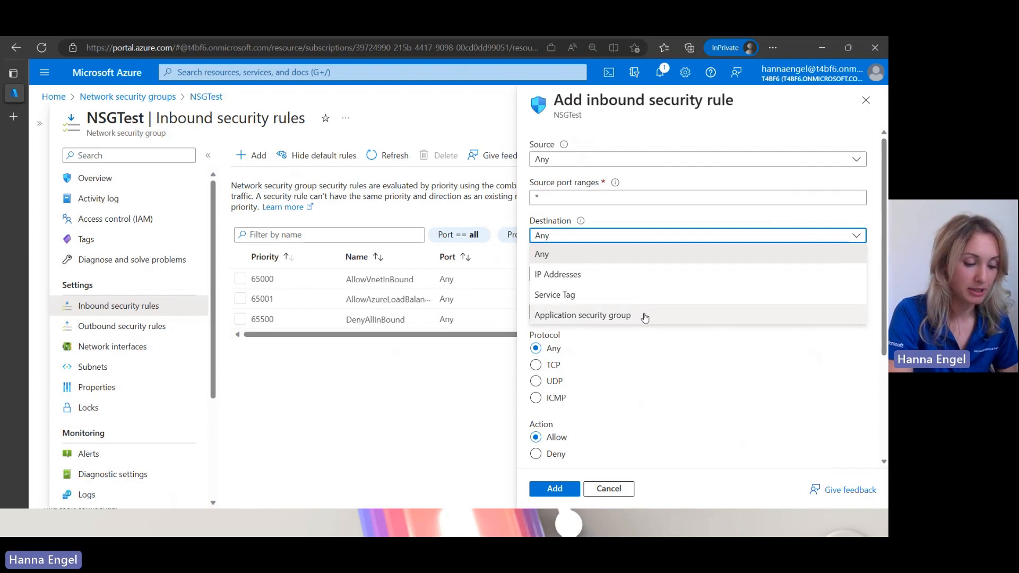
mouse_move(653, 323)
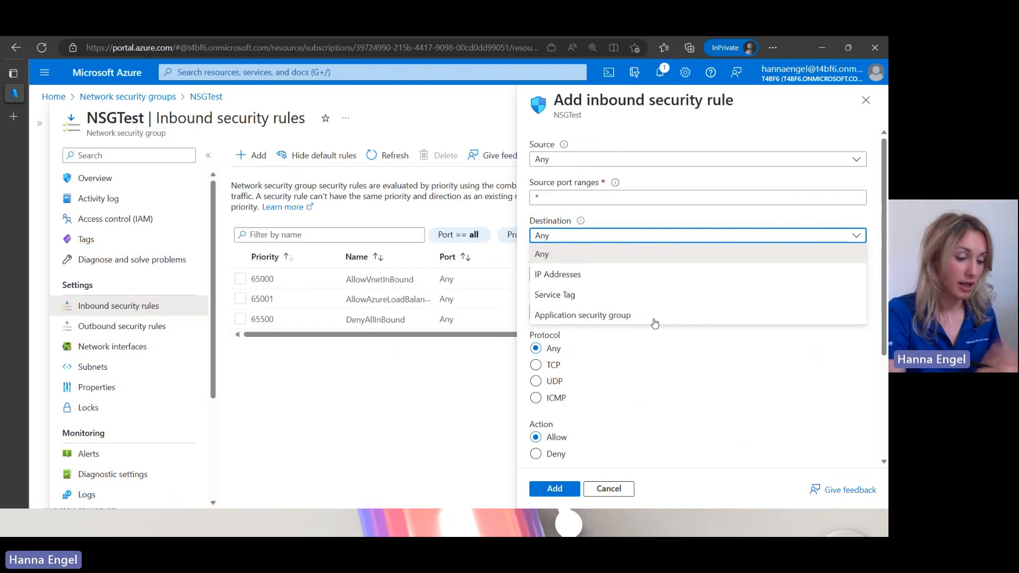
mouse_move(591, 316)
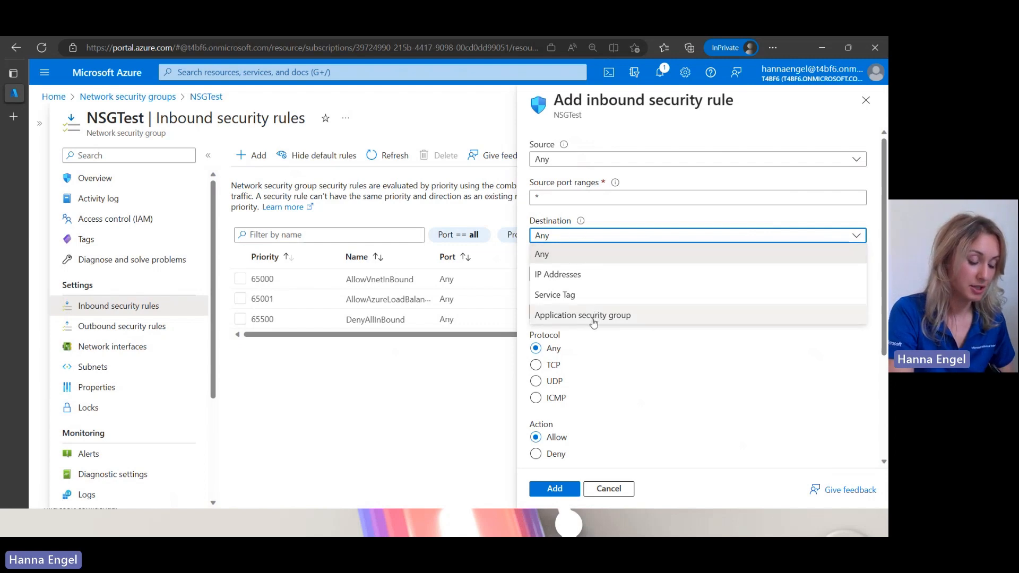
click(583, 316)
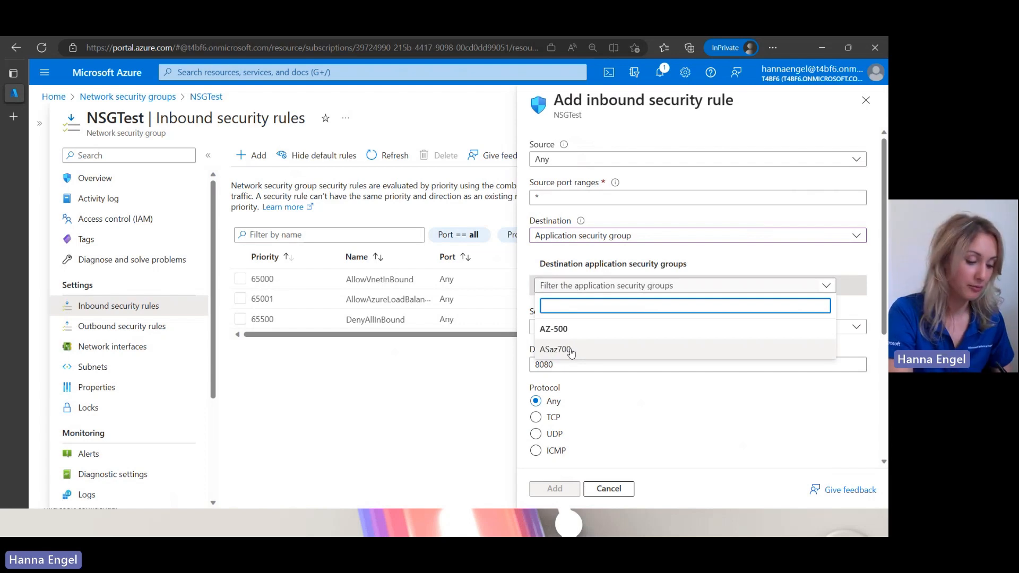
Target the rule at ASaz700 with service RDP (port 3389) and move down to the name and priority fields
click(557, 349)
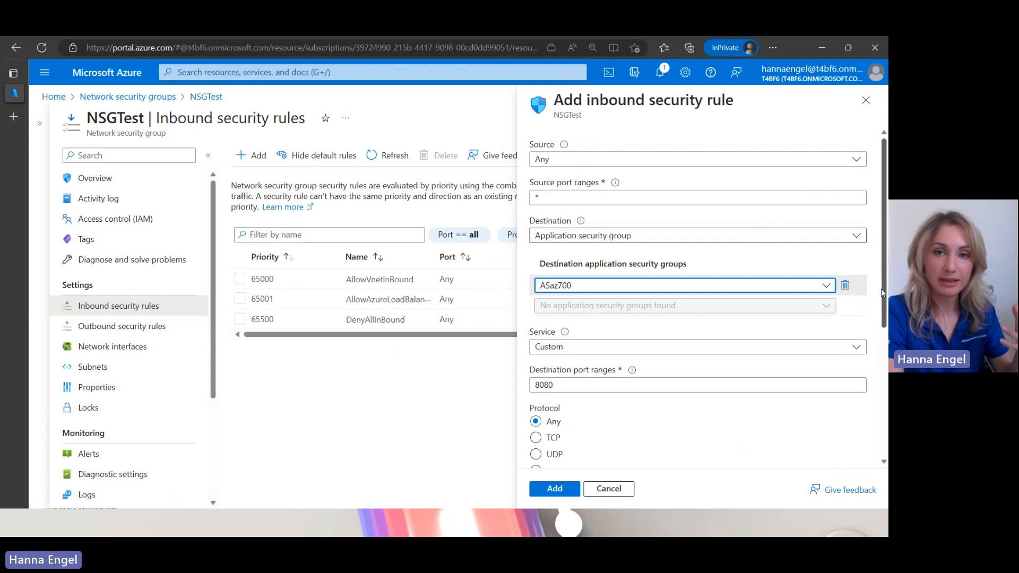
scroll(down, 3)
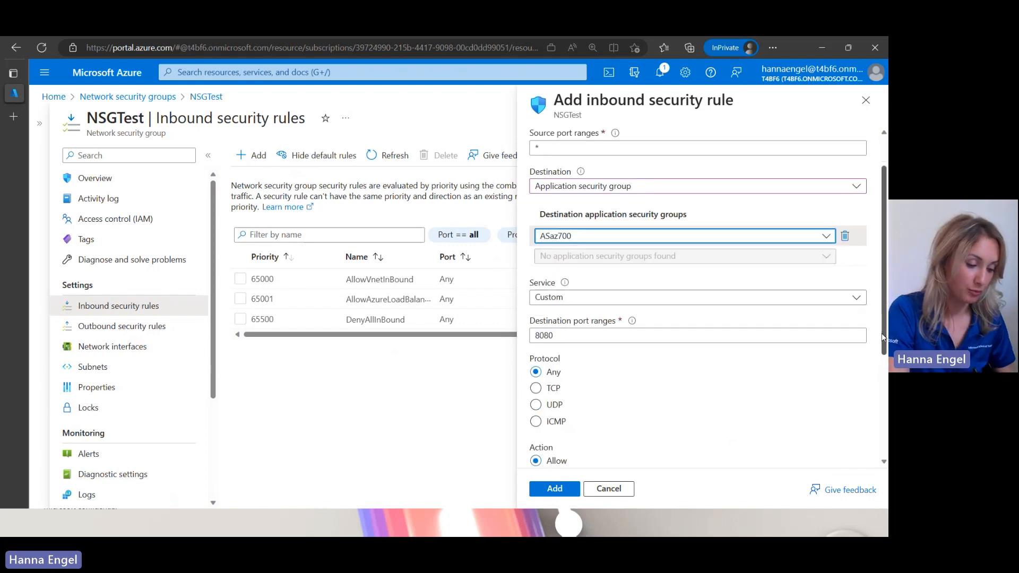
scroll(up, 3)
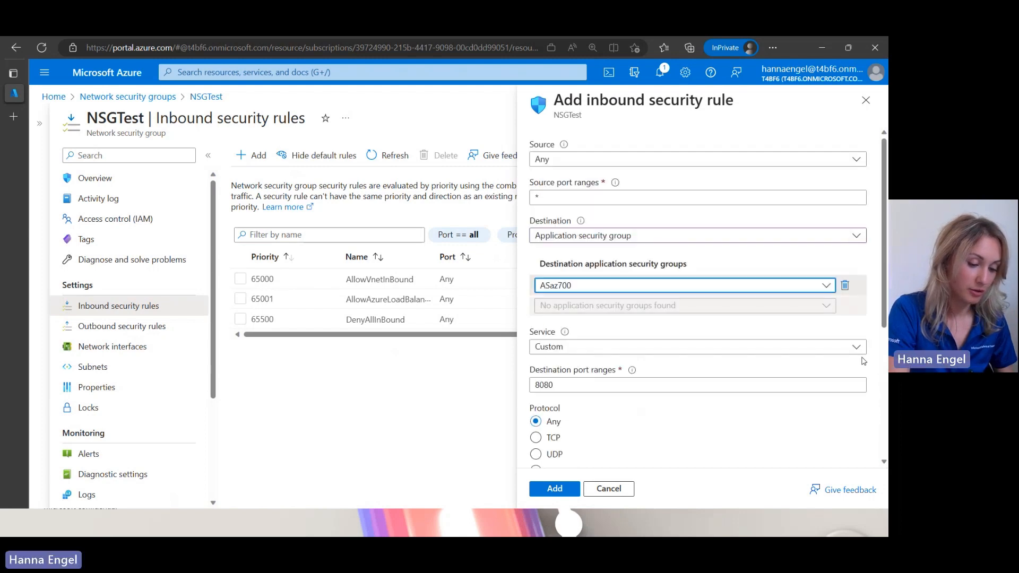
click(696, 346)
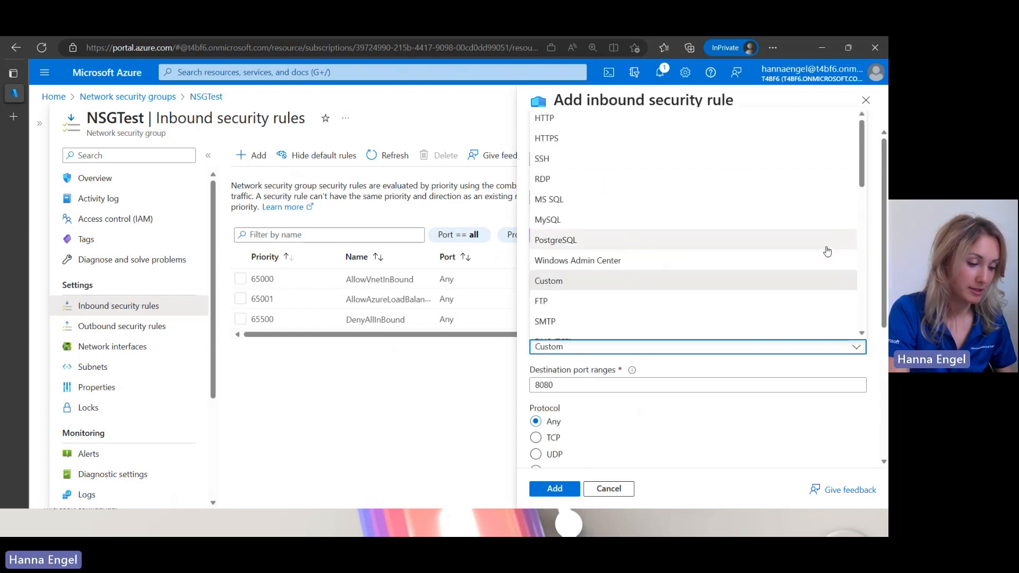
click(542, 178)
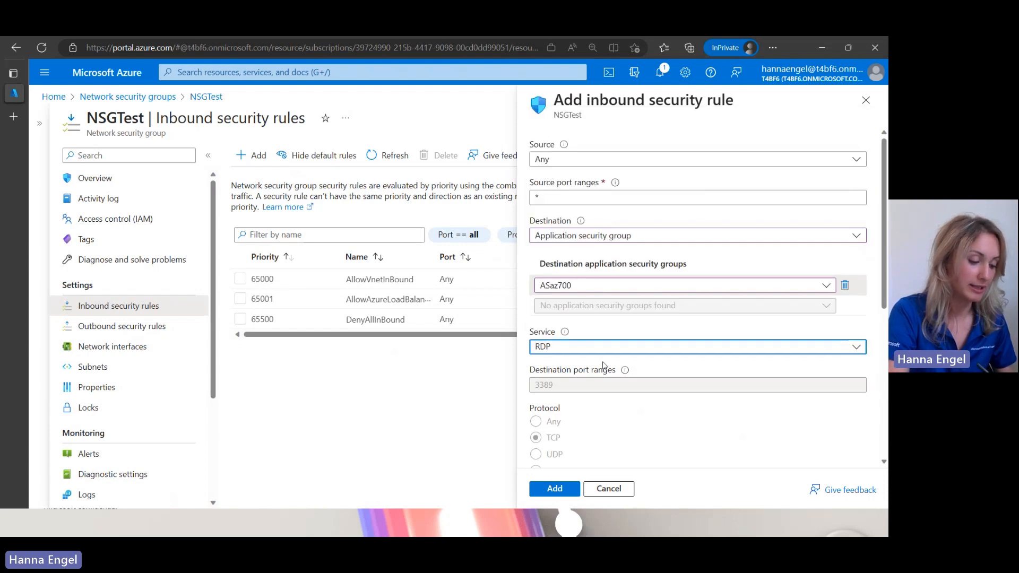
scroll(down, 3)
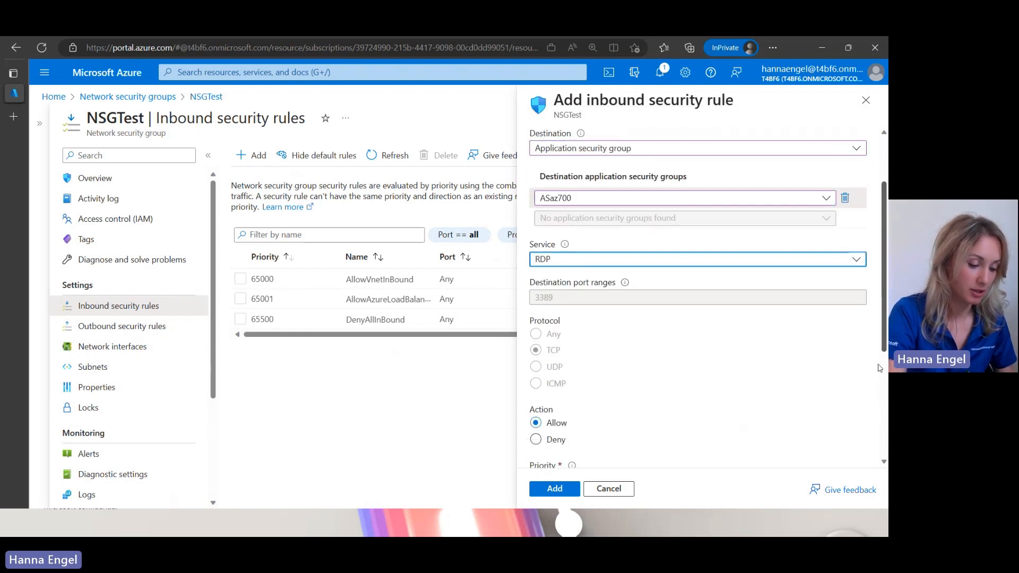
scroll(down, 3)
text(3)
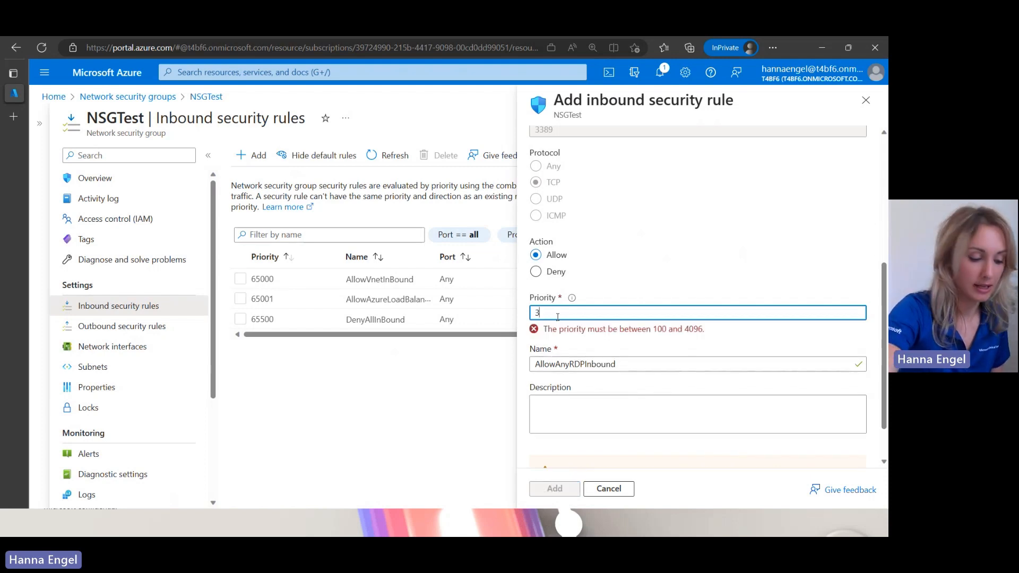
Set the rule priority to 300
text(00)
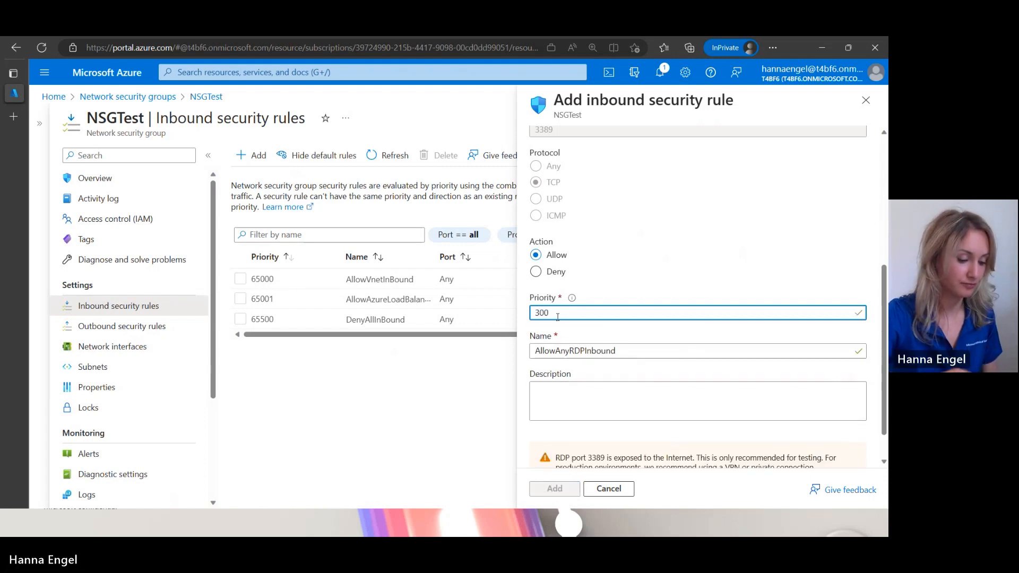
click(594, 352)
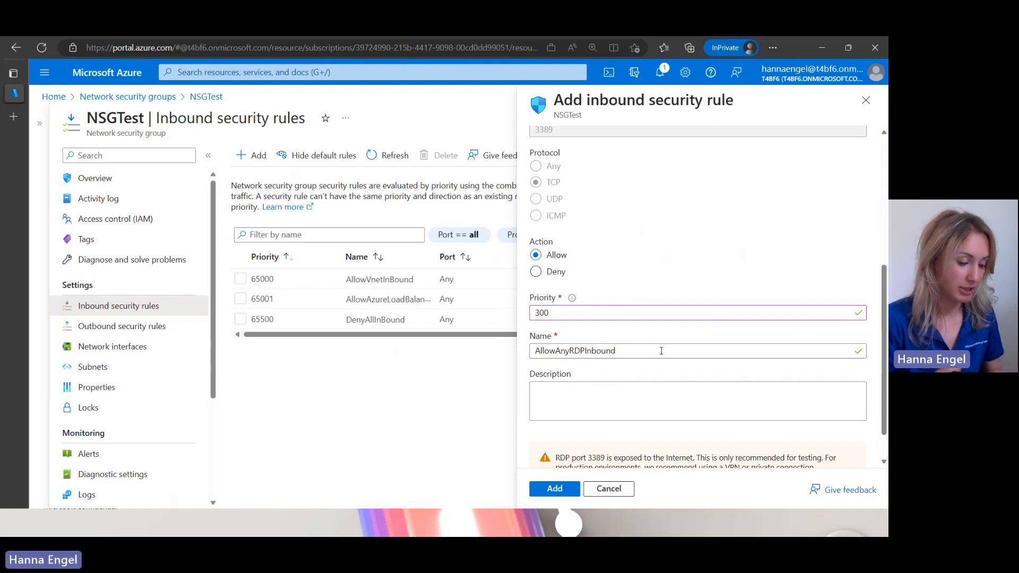
mouse_move(884, 325)
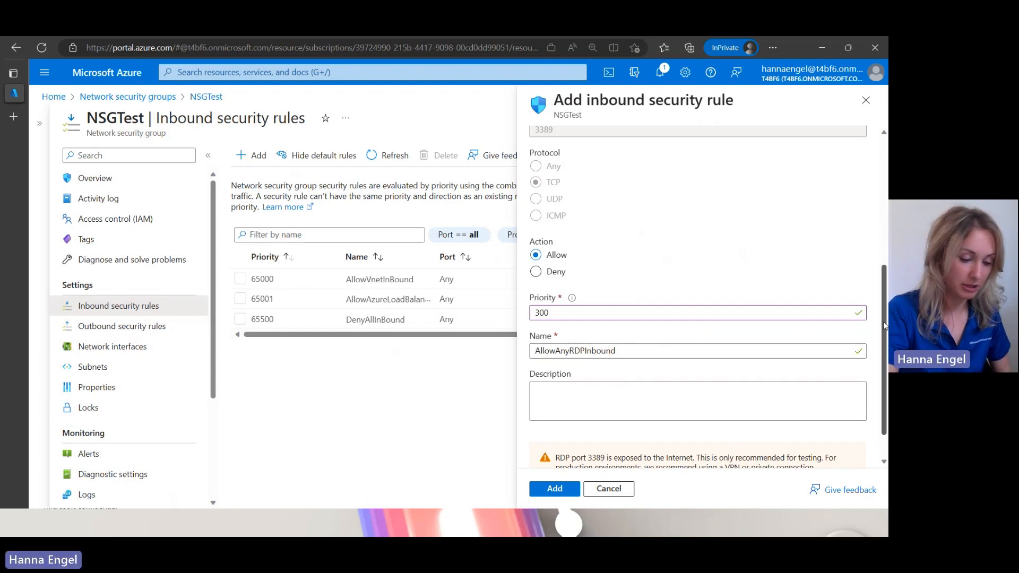
Add the AllowAnyRDPInbound rule to NSGTest and dismiss the success notification
scroll(down, 3)
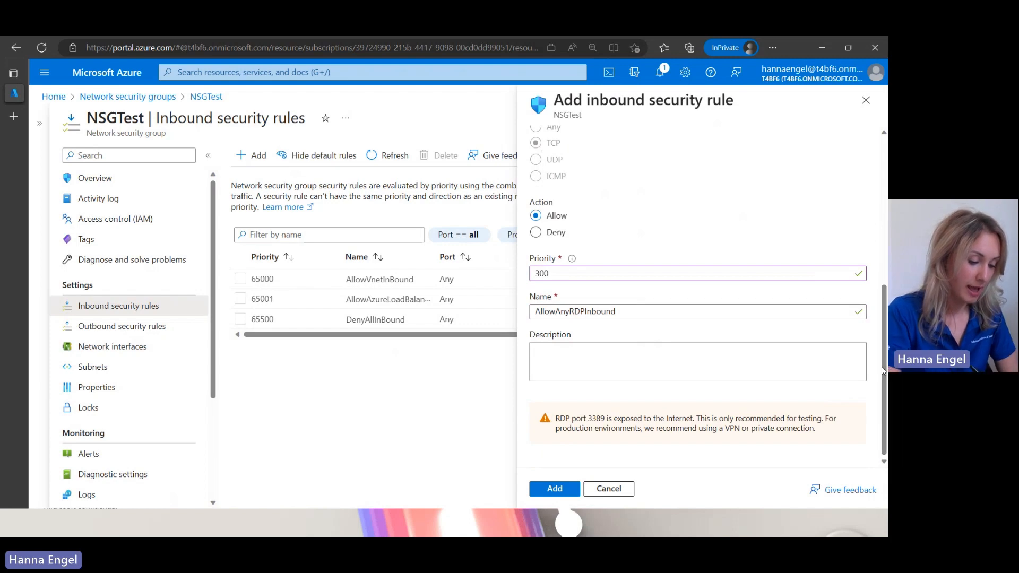
click(554, 488)
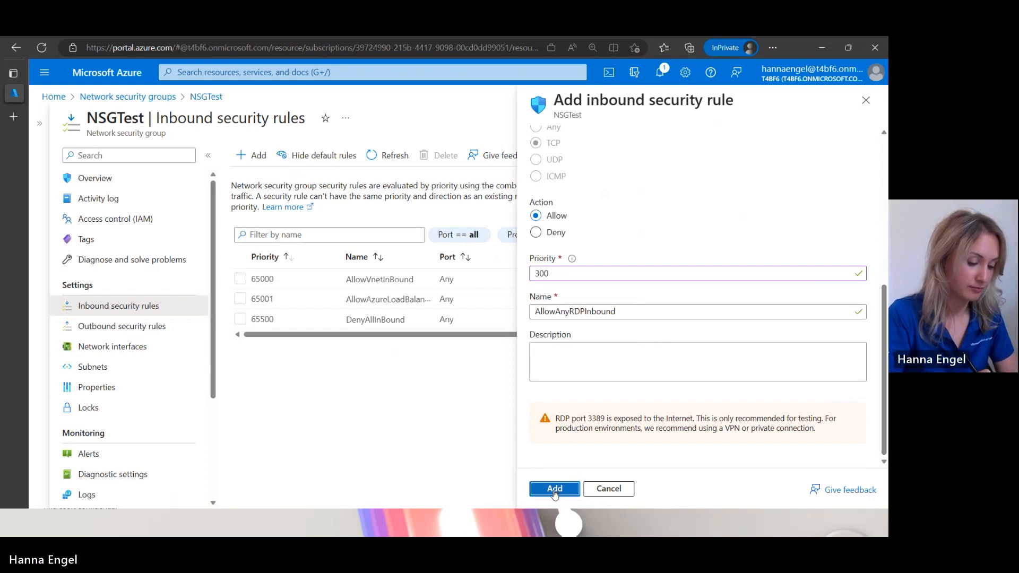
click(554, 488)
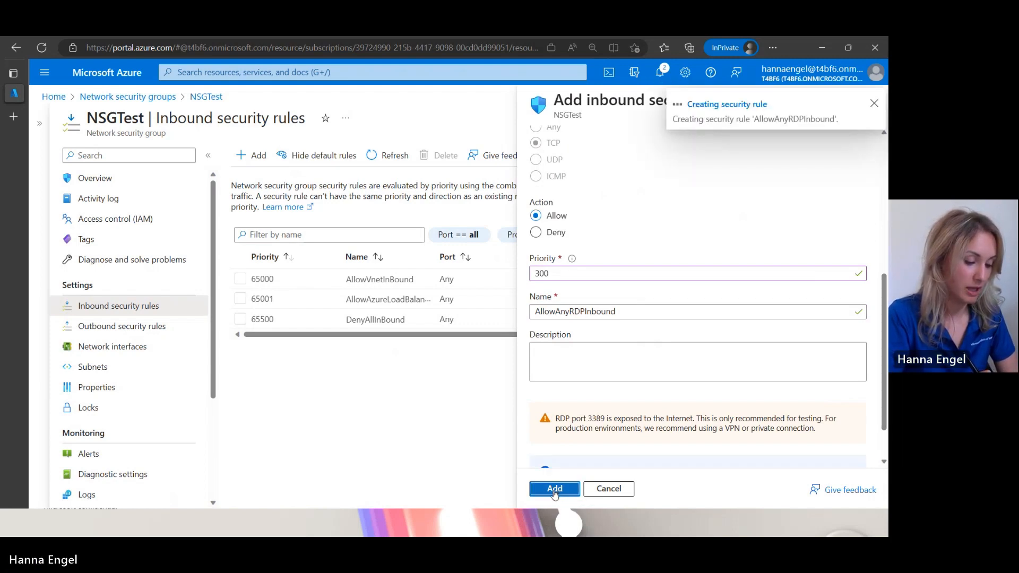
click(553, 488)
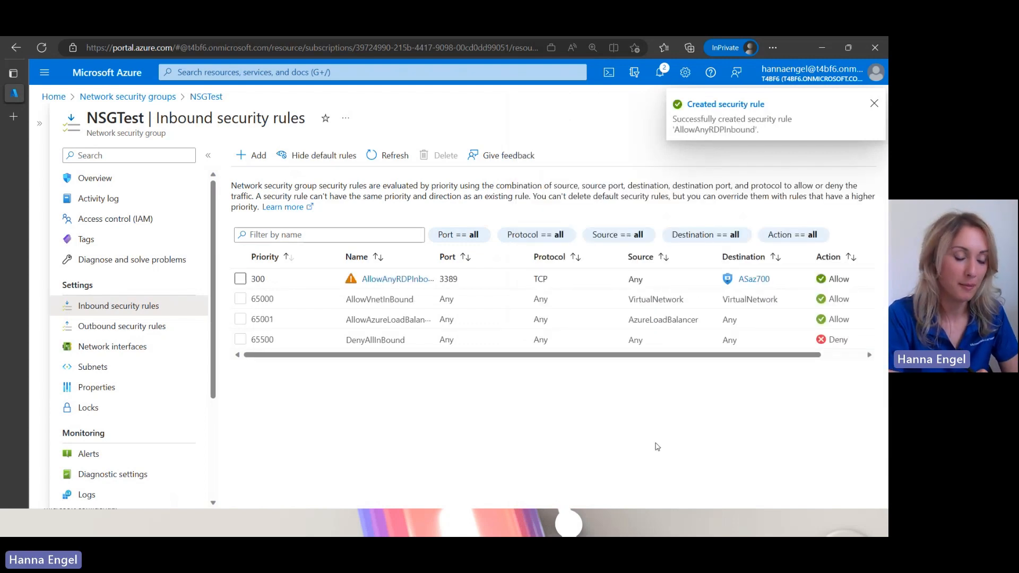
click(873, 103)
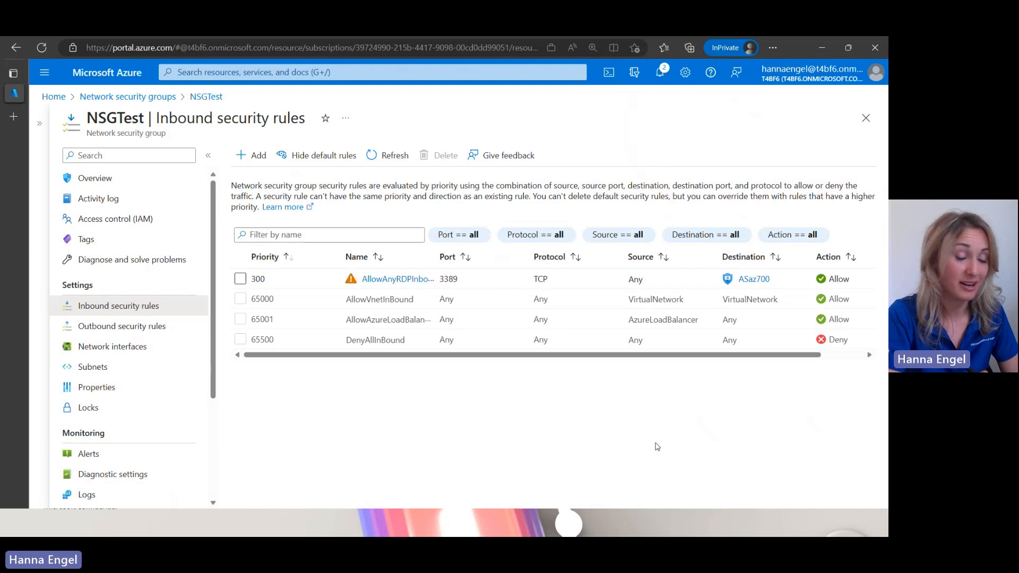